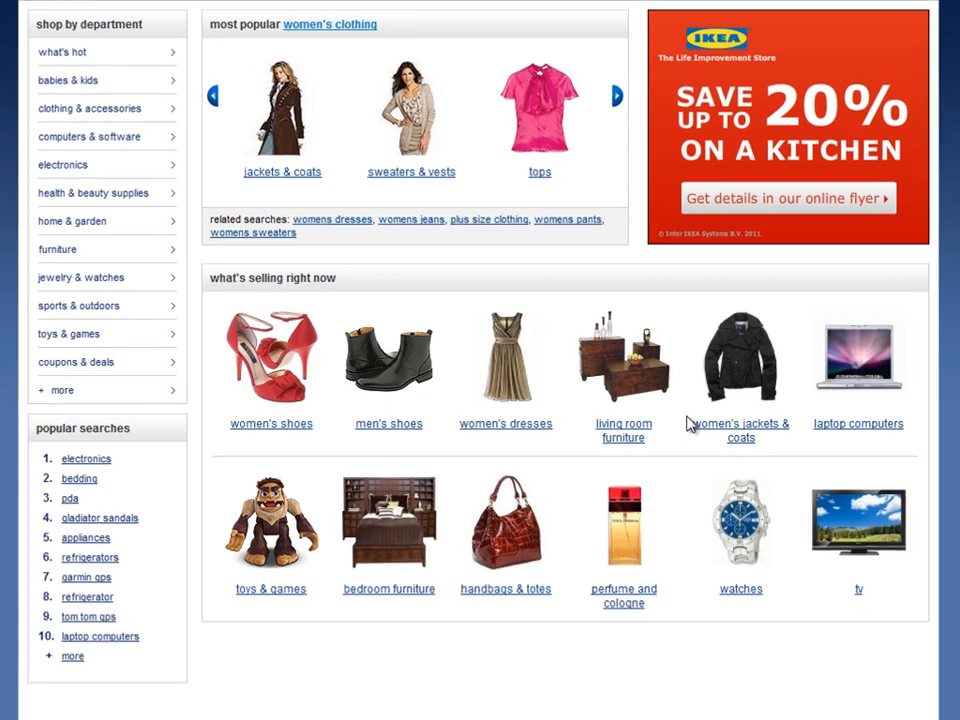
Search keyword ideas for 'mens shoes' and 'shoes for men', then download all as CSV for Excel
scroll(down, 3)
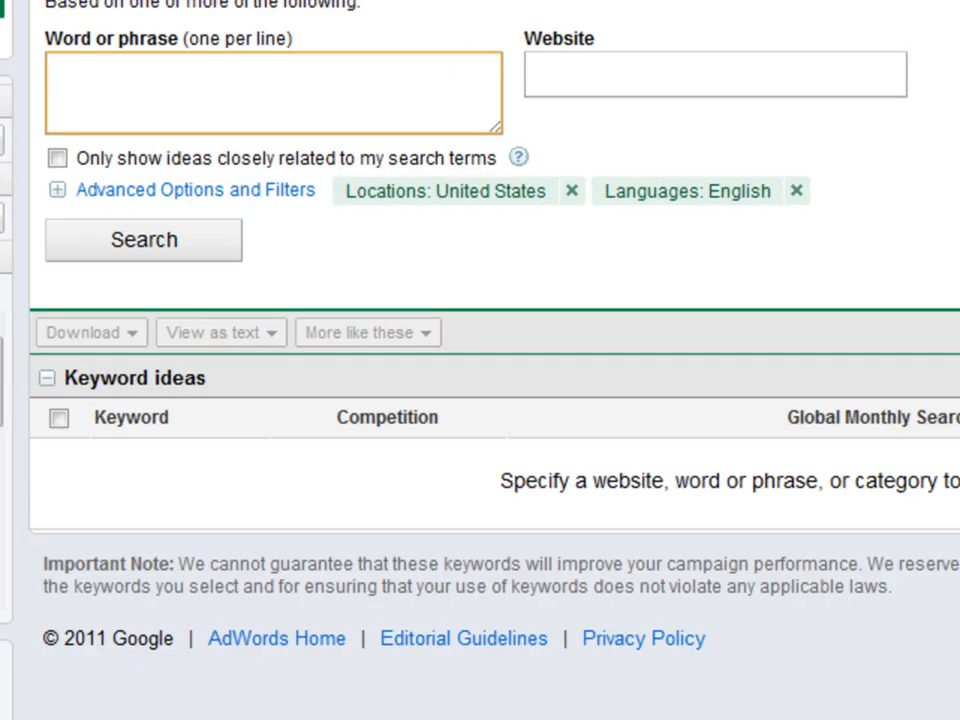
text(men)
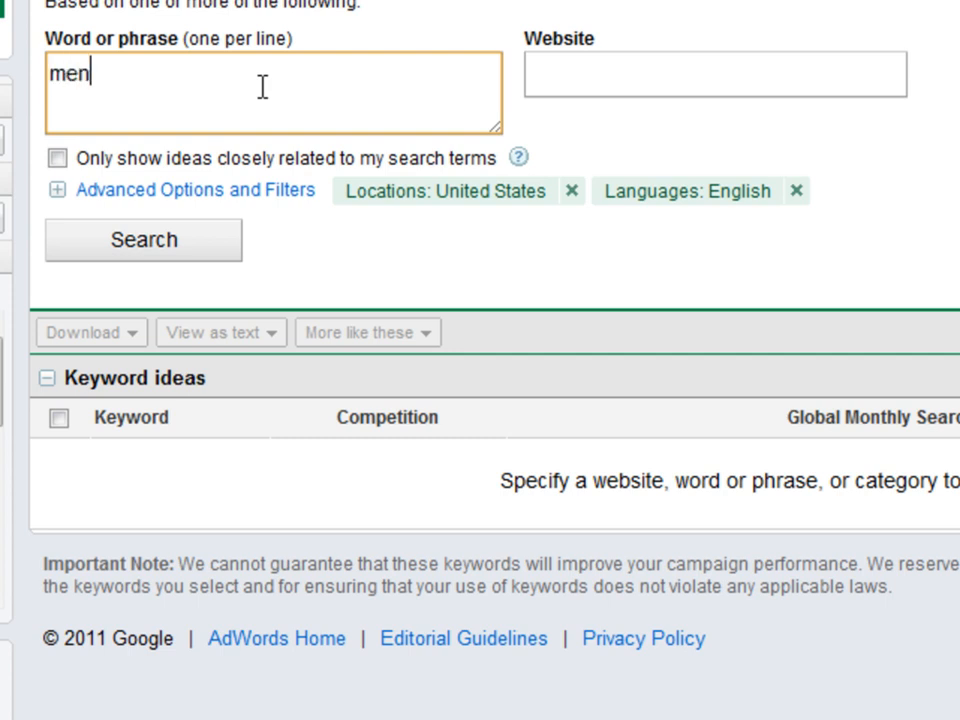
text(s shoes)
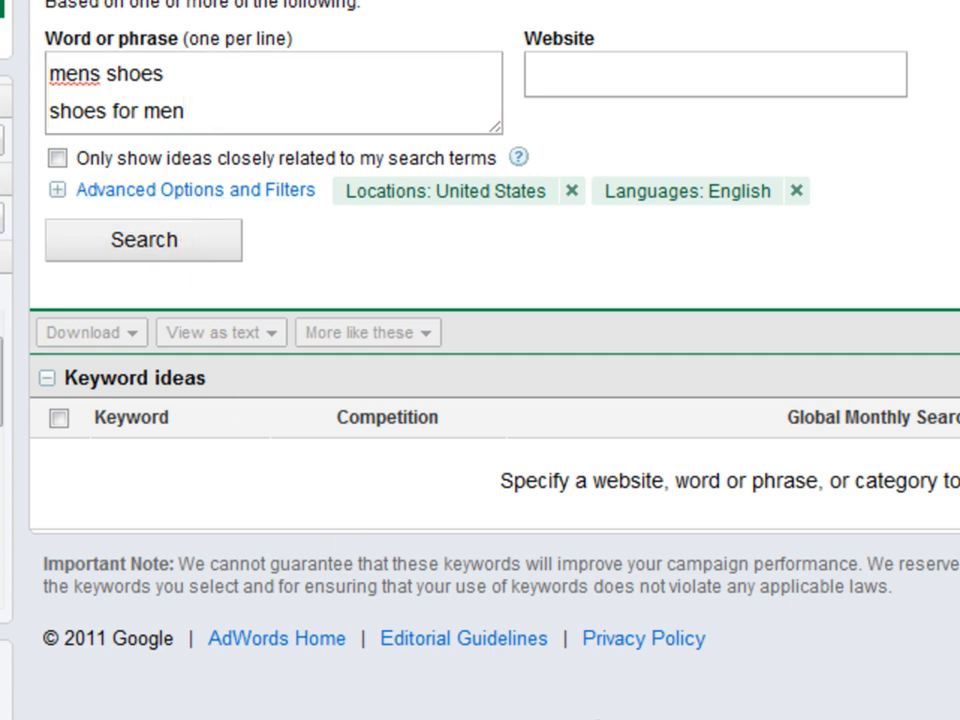
click(143, 240)
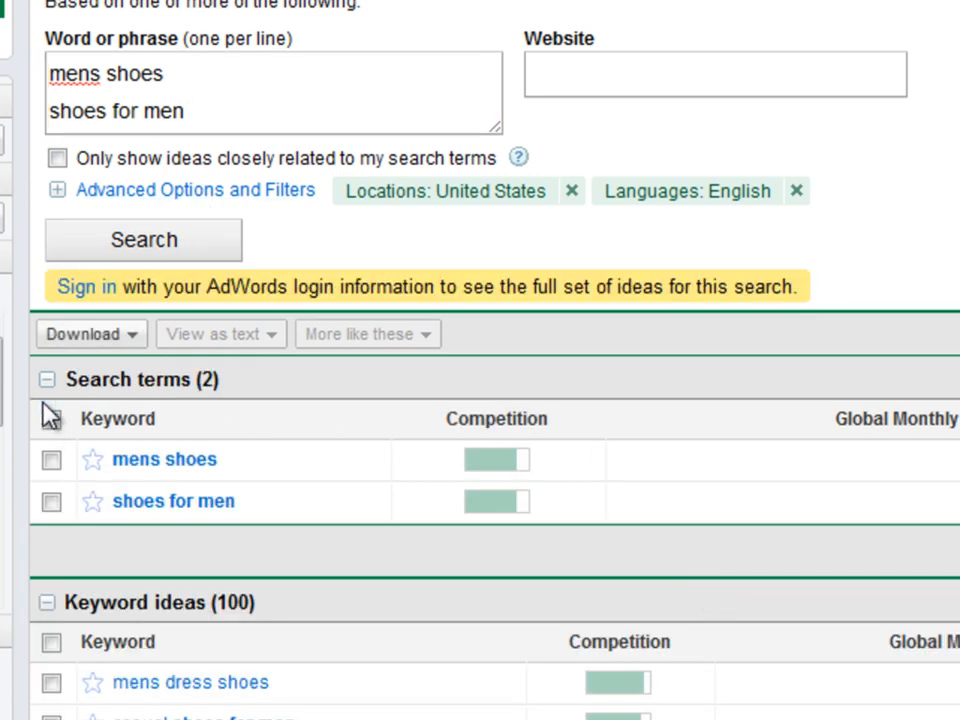
click(84, 333)
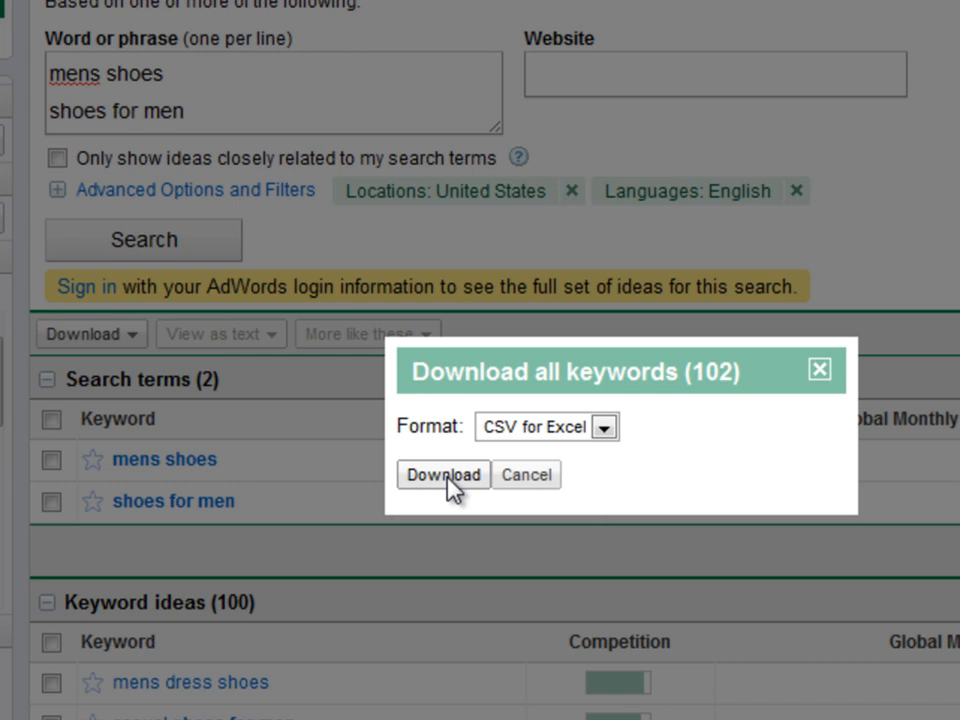
click(443, 474)
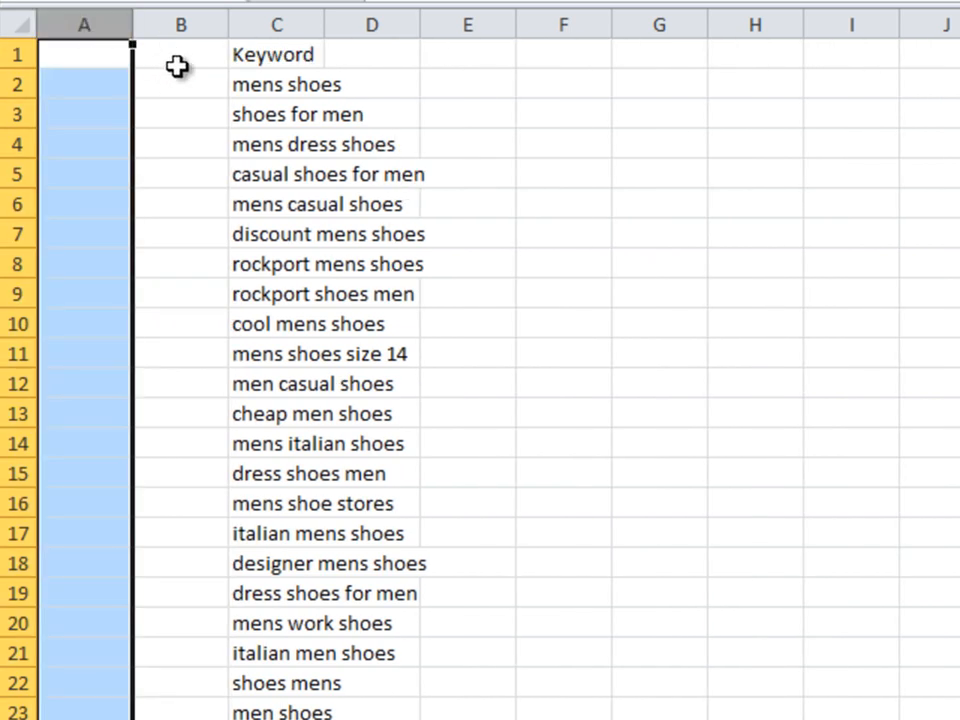
Type the Campaign, Adgroup, Match Type and Max CPC column headings
text(Campaign)
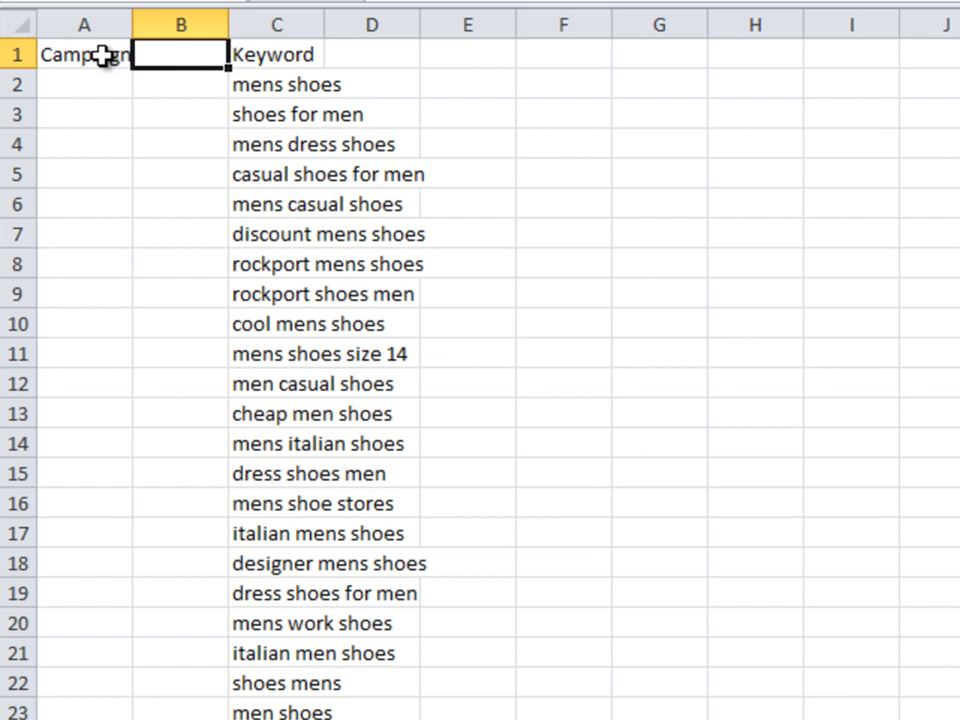
text(Adgroup)
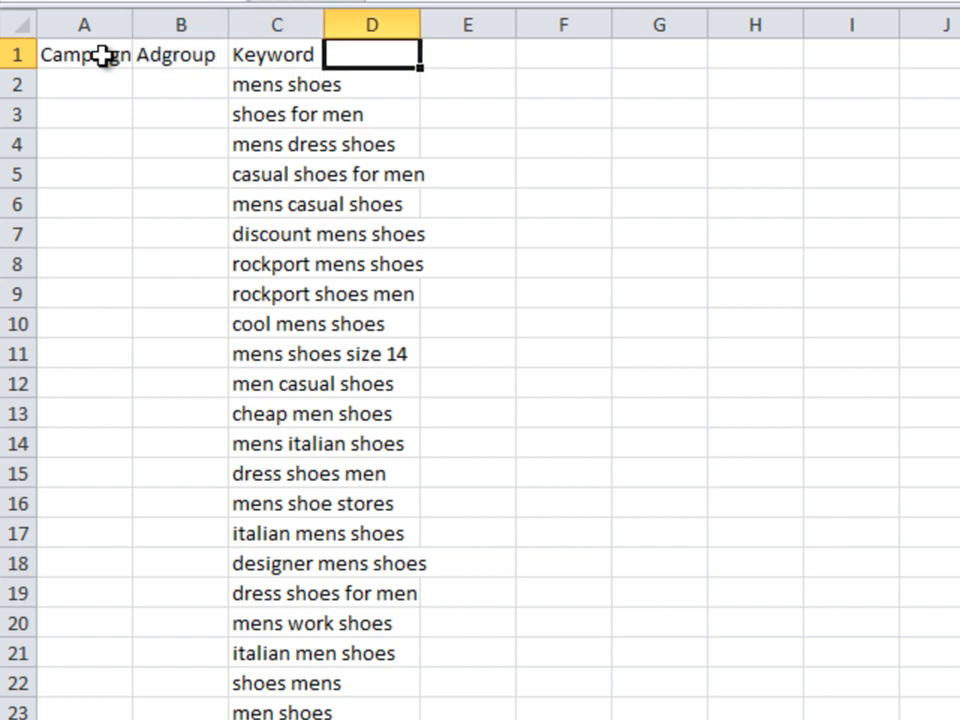
text(Match Type)
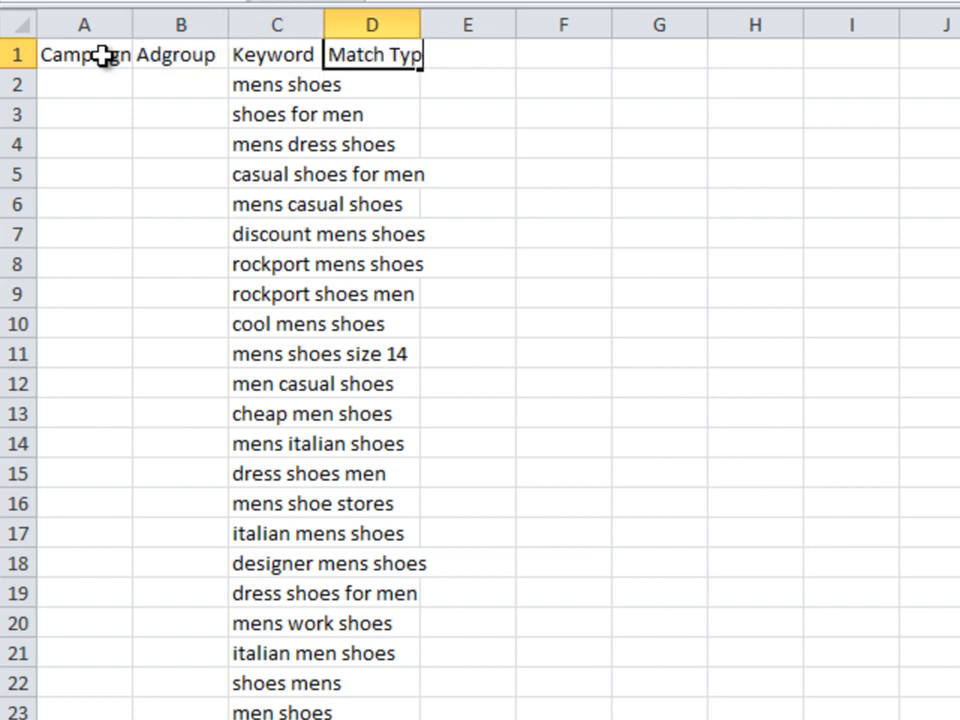
text(Max CPC)
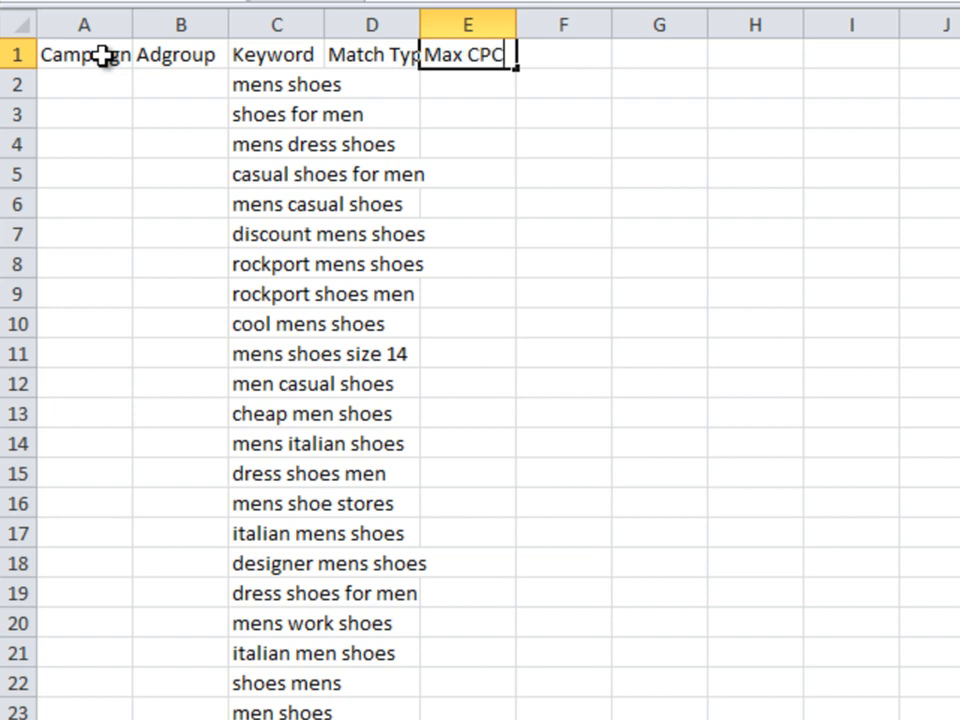
text(D)
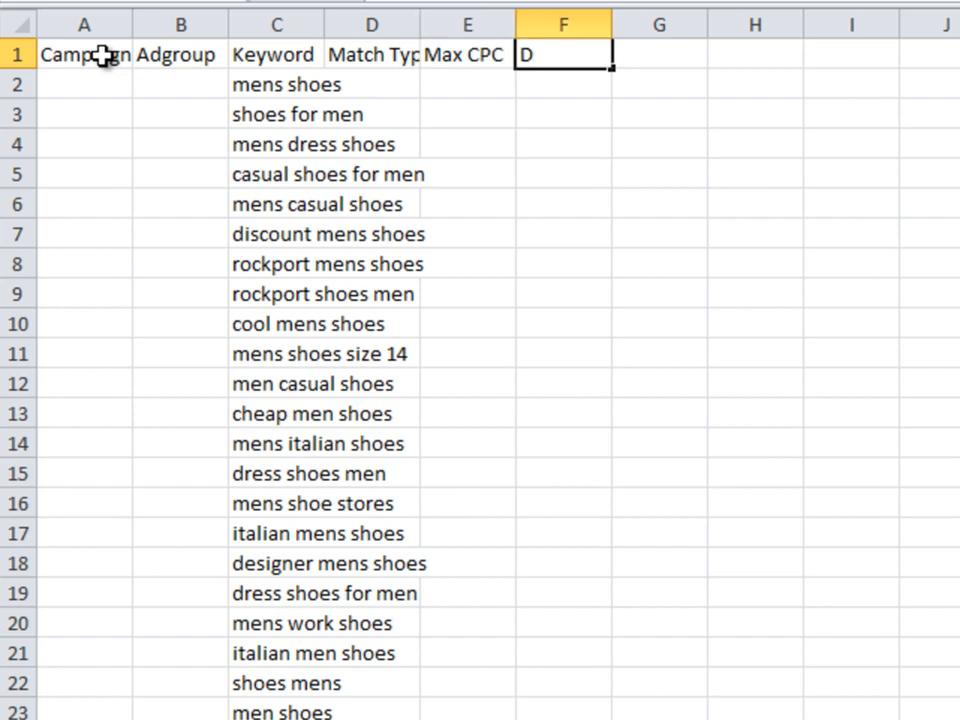
Enter 'Mens Shoes' and =PROPER(C2) in row 2 and fill them down all rows
click(84, 84)
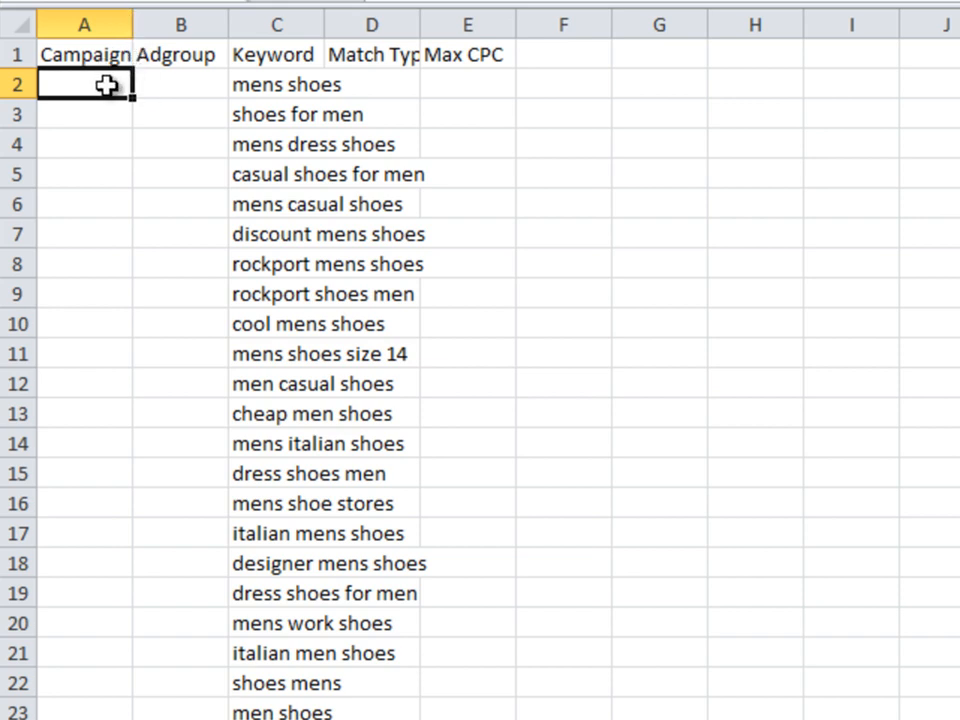
text(Mens Shoes)
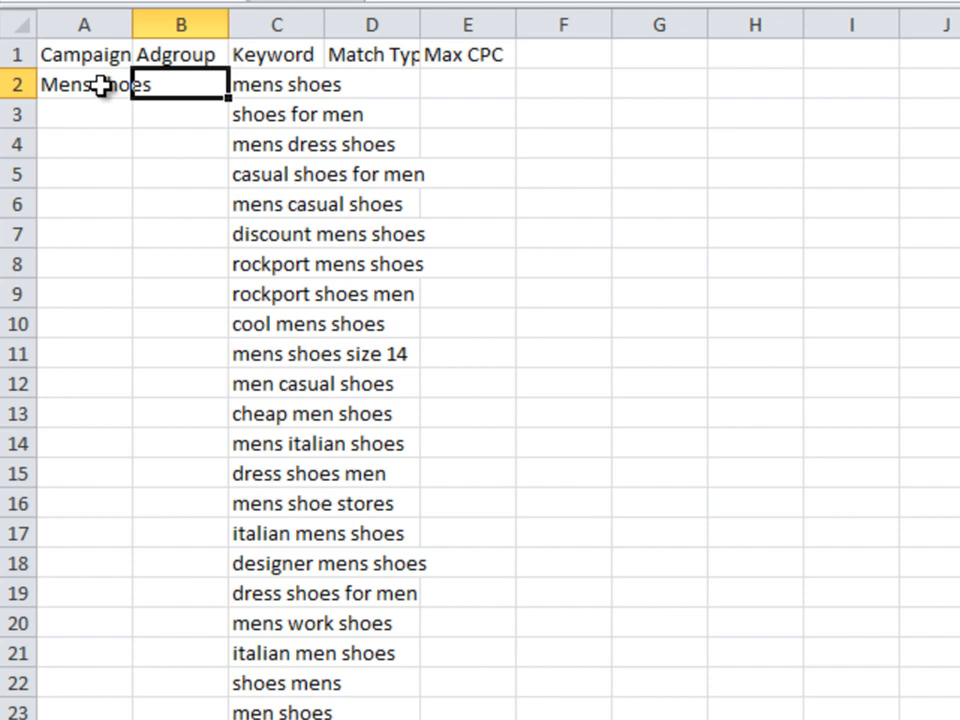
text(=C2)
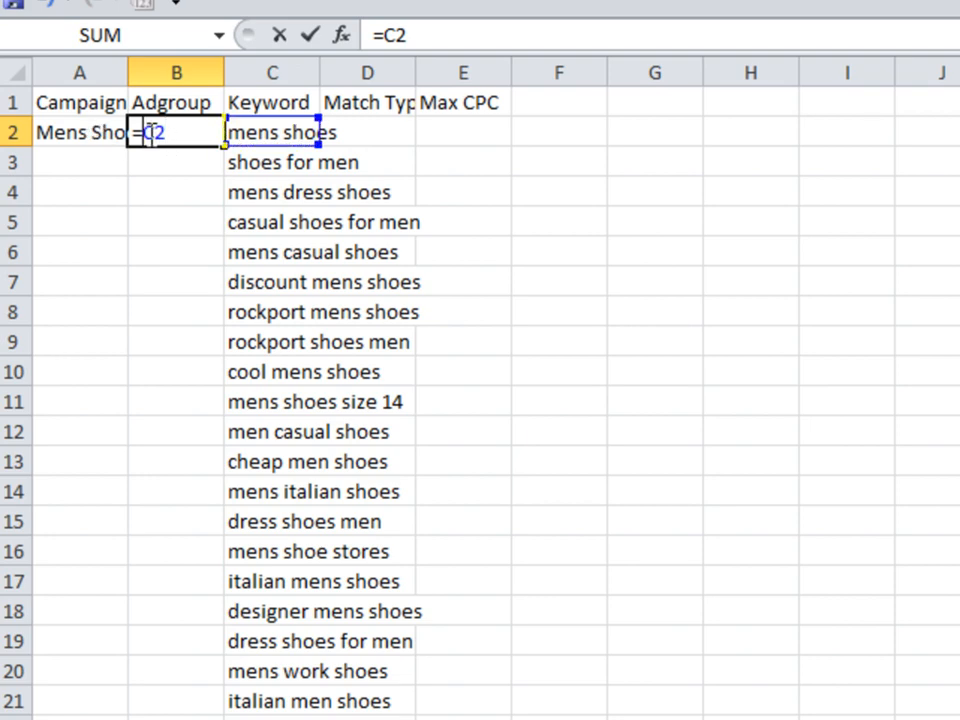
text(pr)
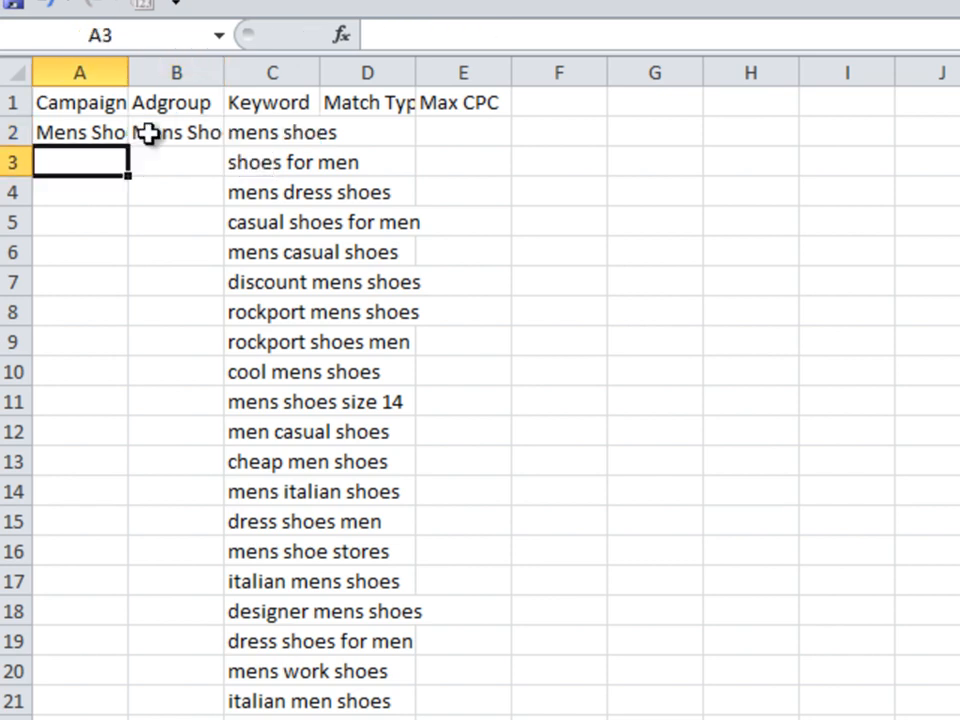
drag(128, 72, 130, 72)
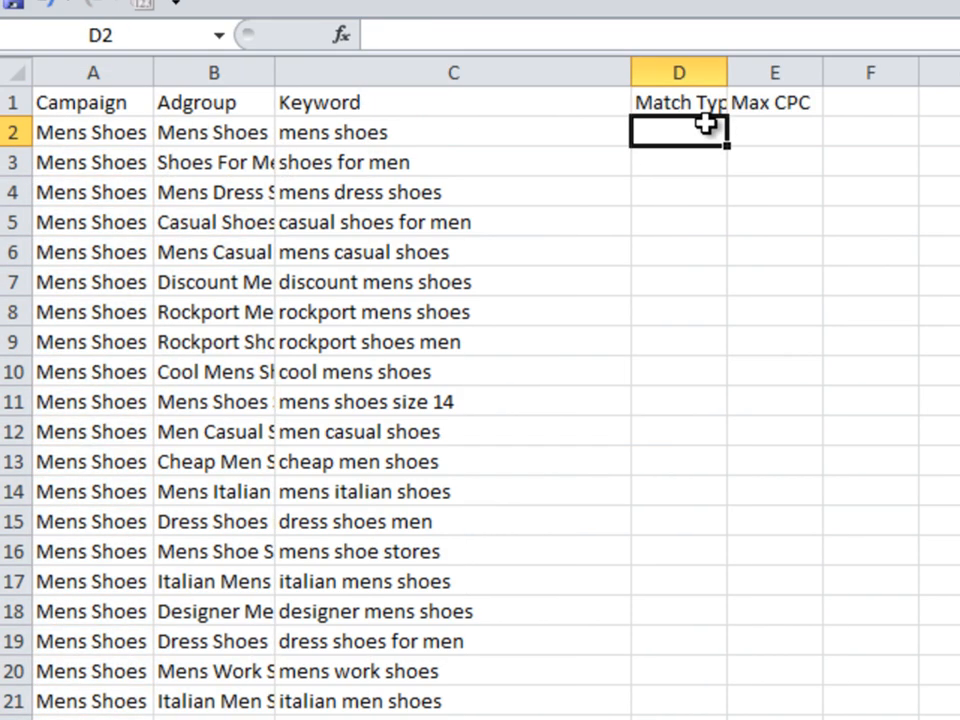
Enter Broad and 0.3 in row 2, fill them down, and check the bottom rows
text(Broad)
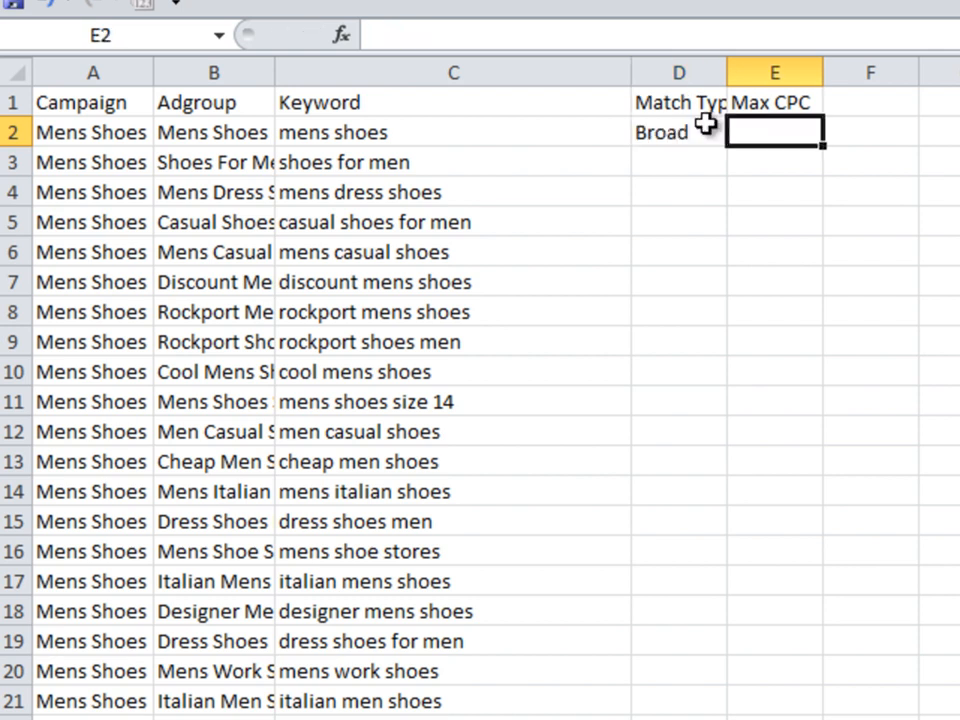
text(0.3)
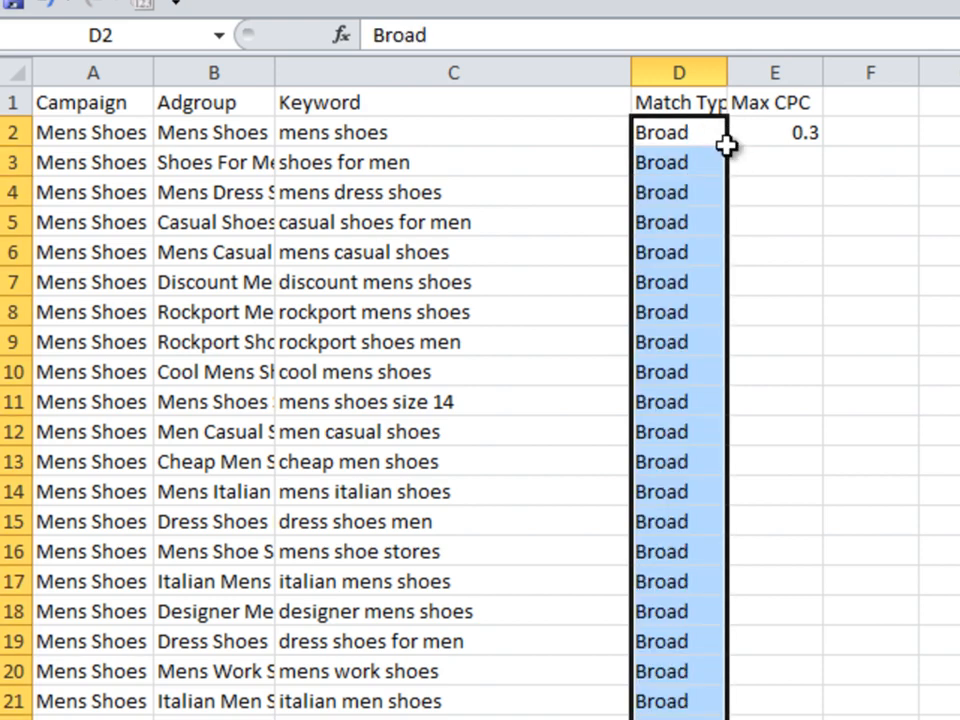
click(775, 132)
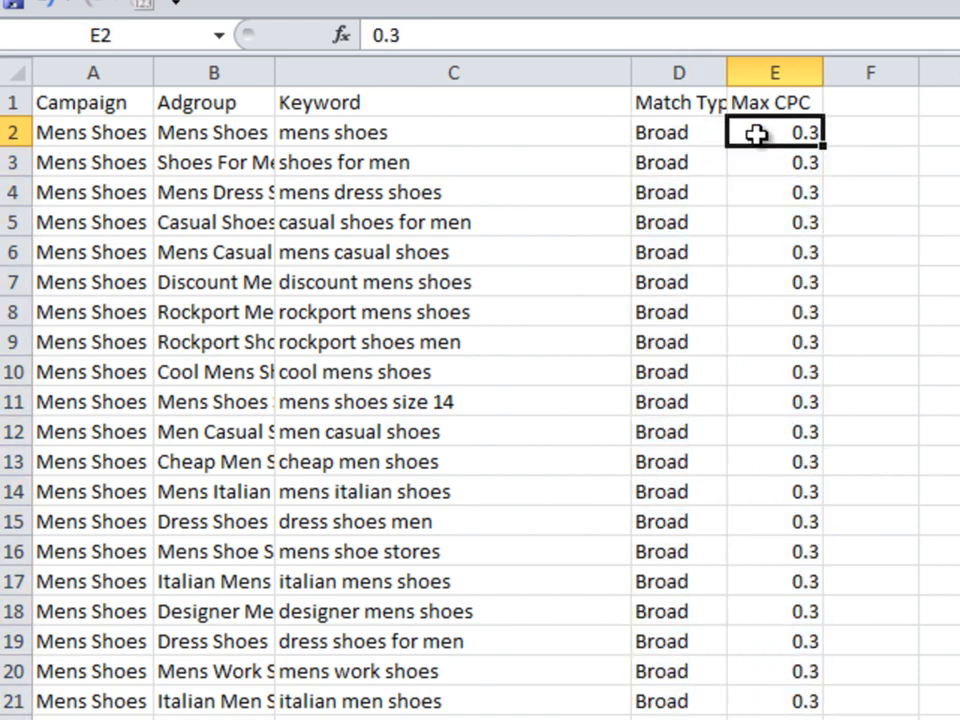
scroll(down, 3)
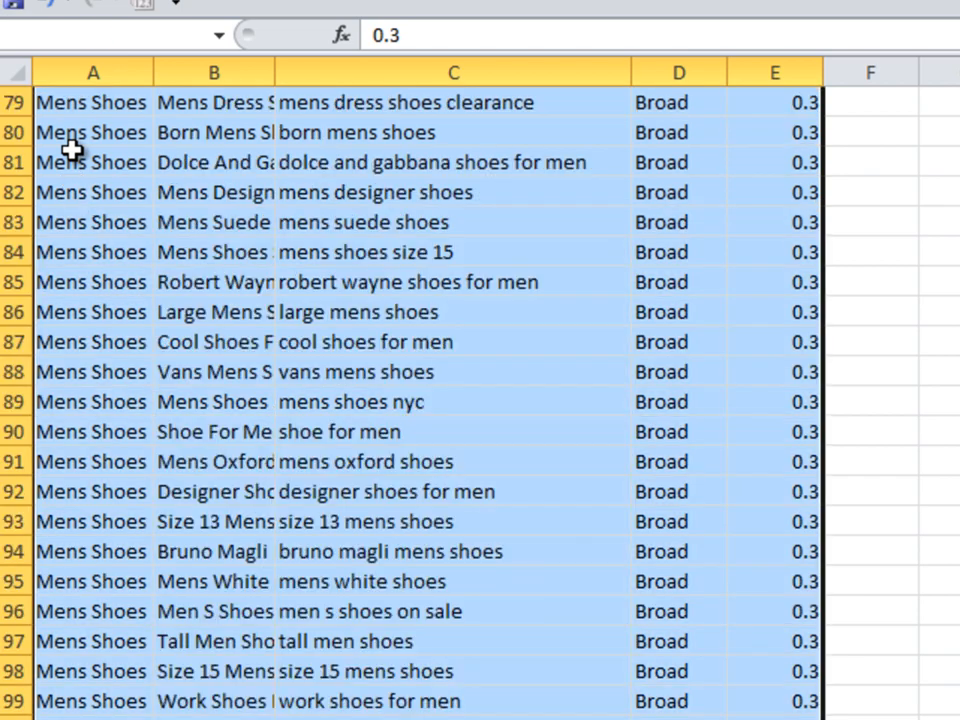
scroll(down, 3)
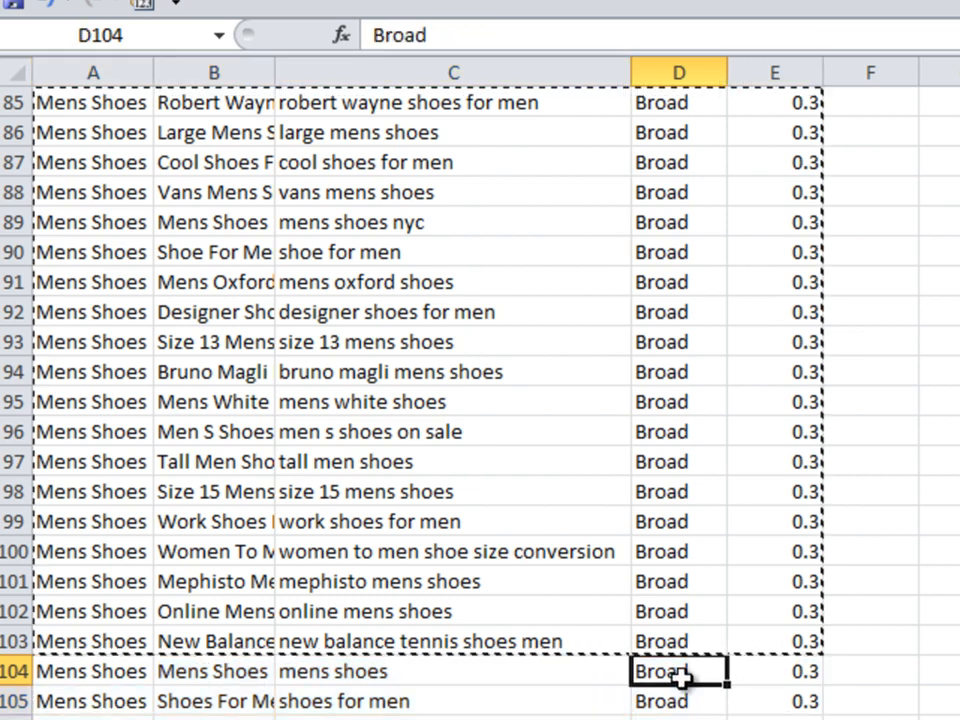
Set the pasted second copy of keyword rows to Phrase match at 0.35
text(Phrase)
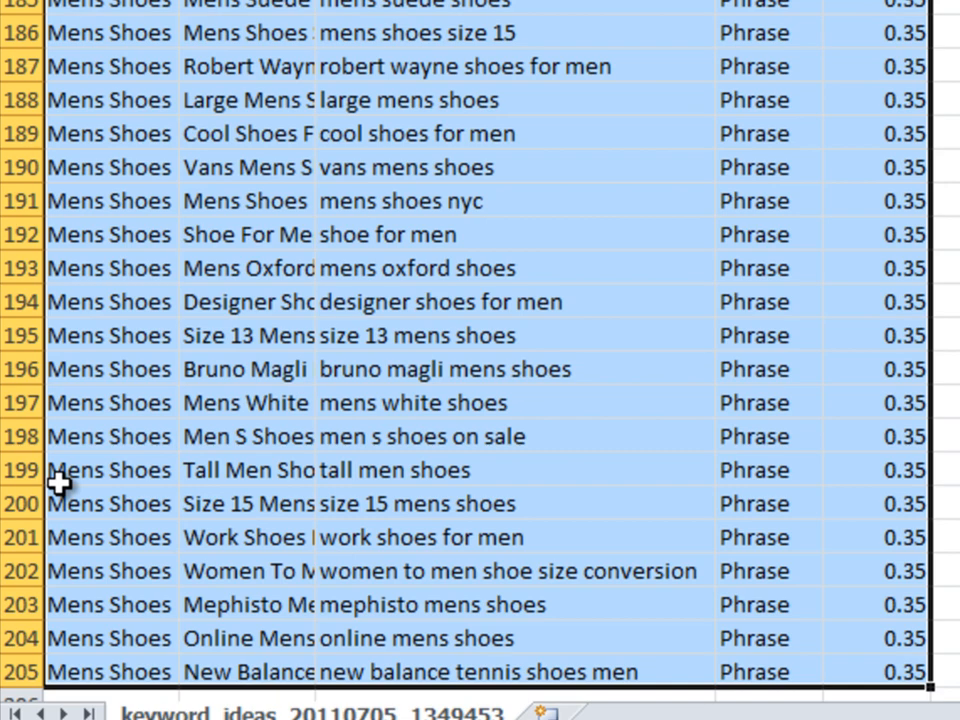
scroll(down, 3)
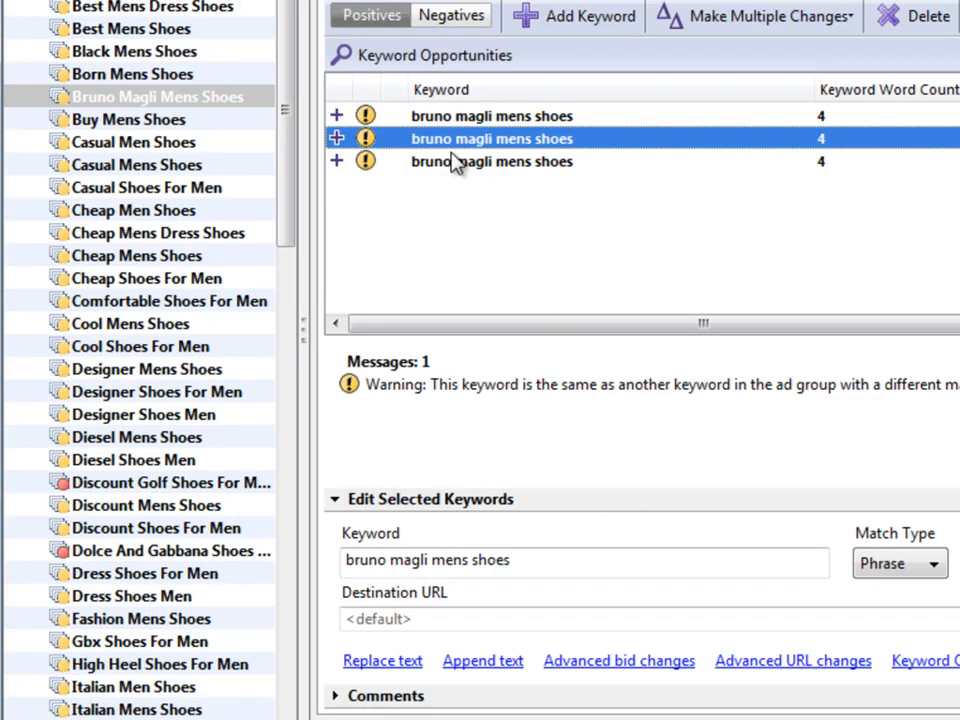
Delete the old Mens Shoes campaign and import the keyword rows via Add/Update Multiple Keywords
click(891, 101)
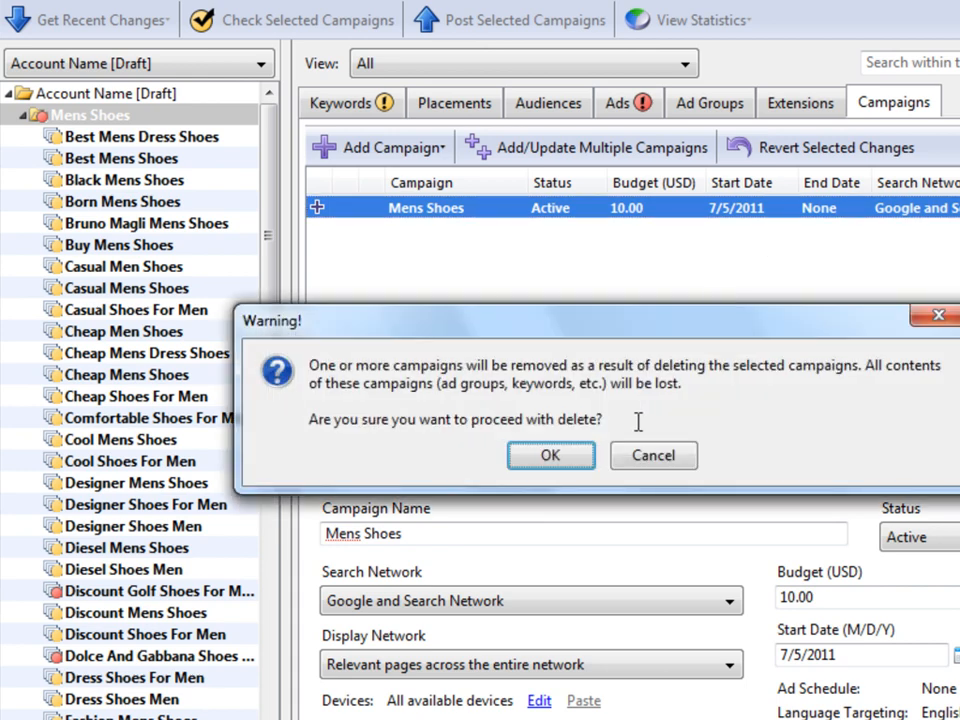
click(550, 455)
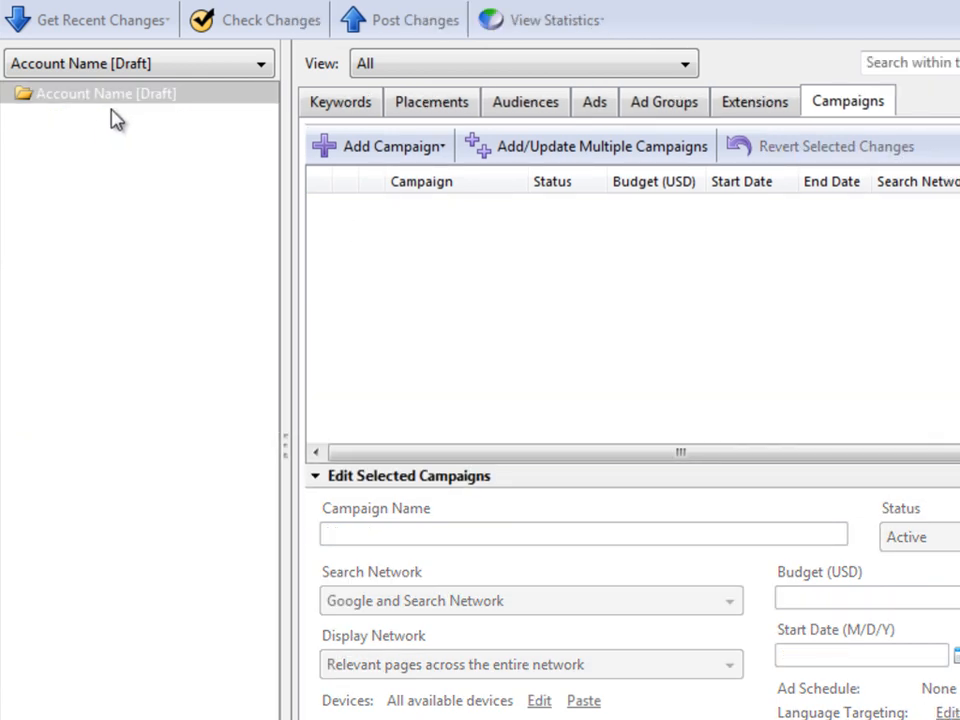
click(104, 93)
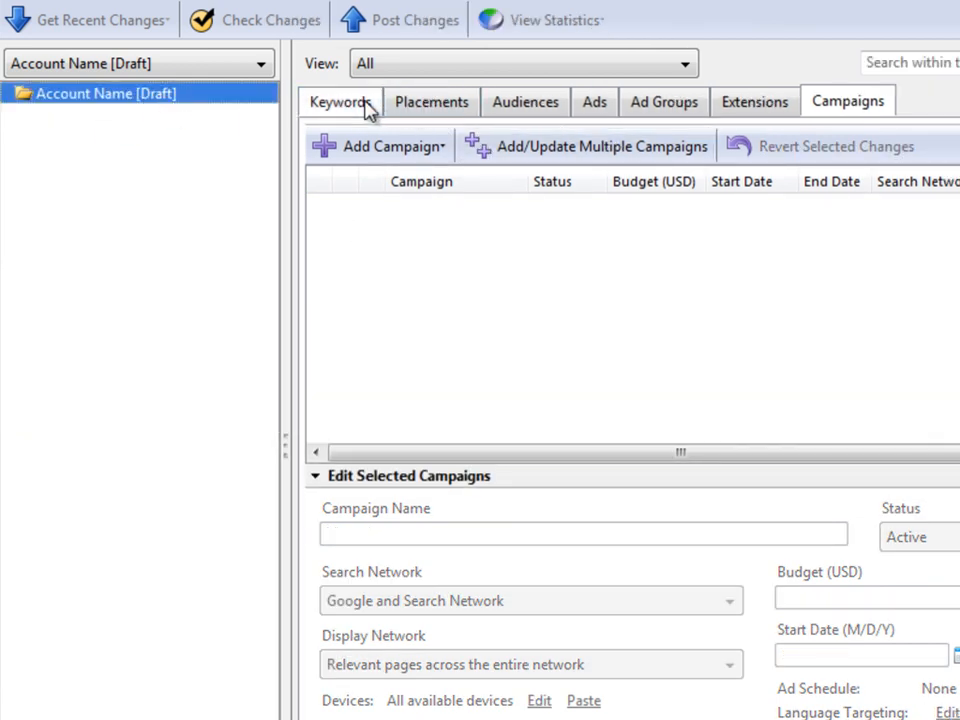
click(340, 101)
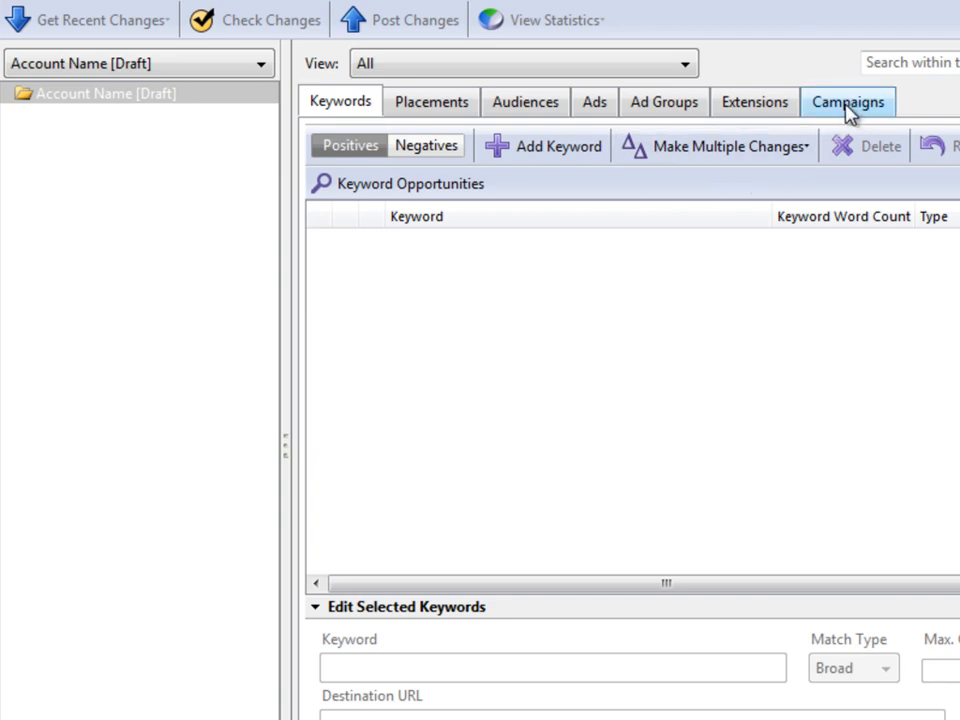
click(725, 146)
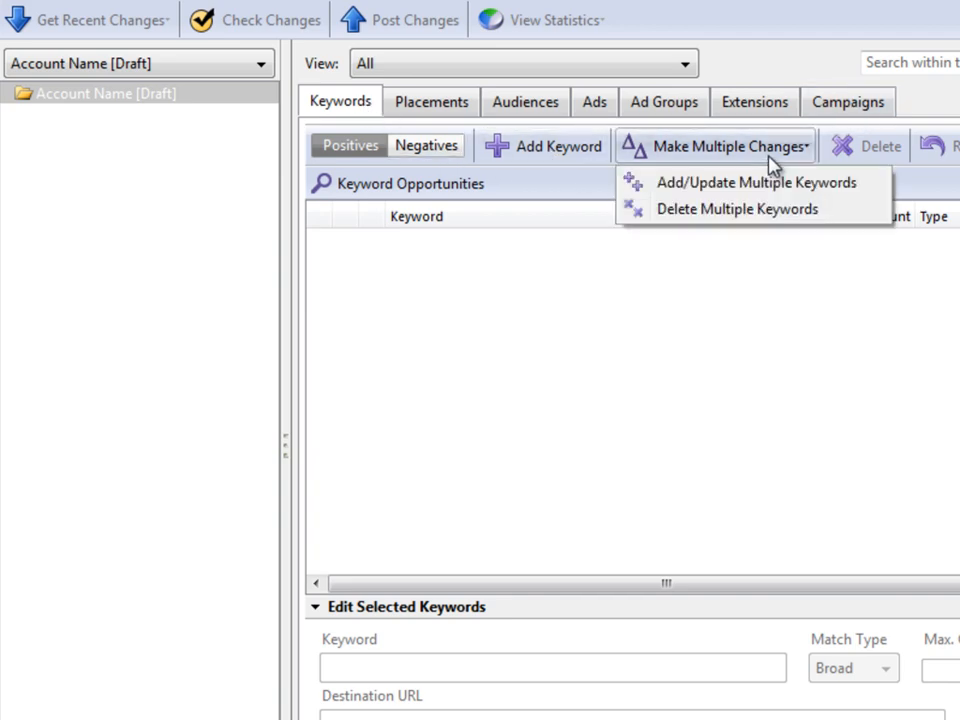
click(756, 182)
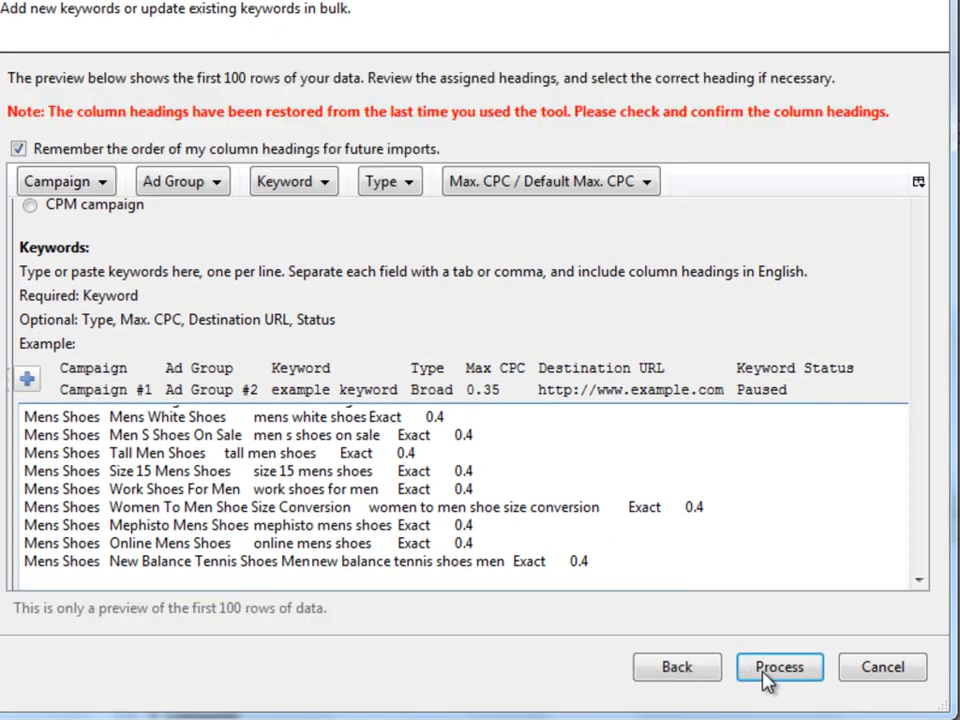
click(779, 667)
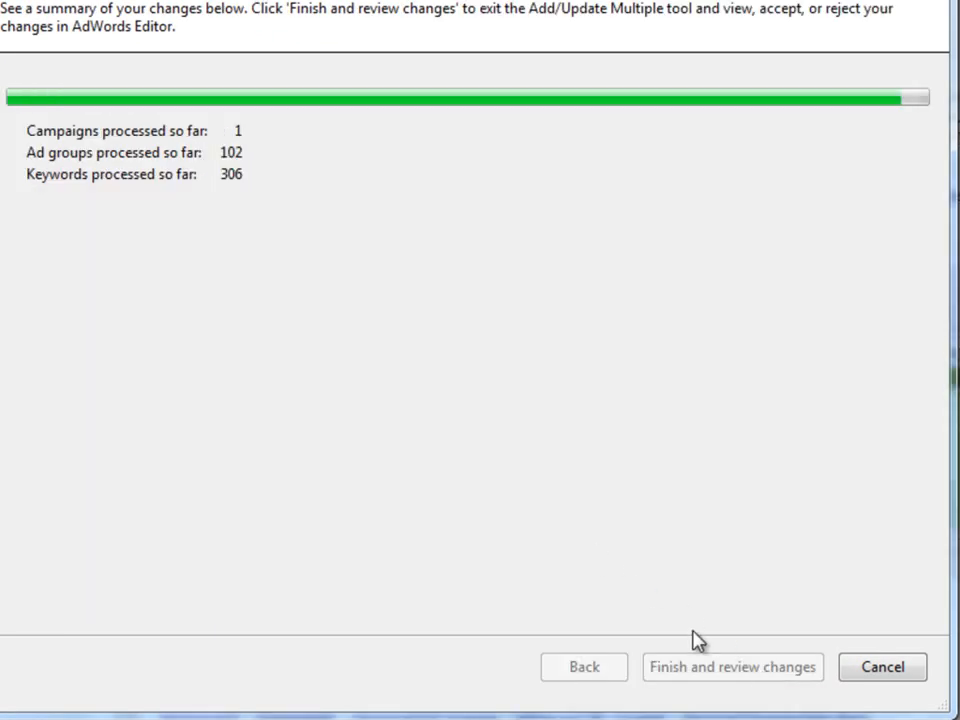
click(732, 666)
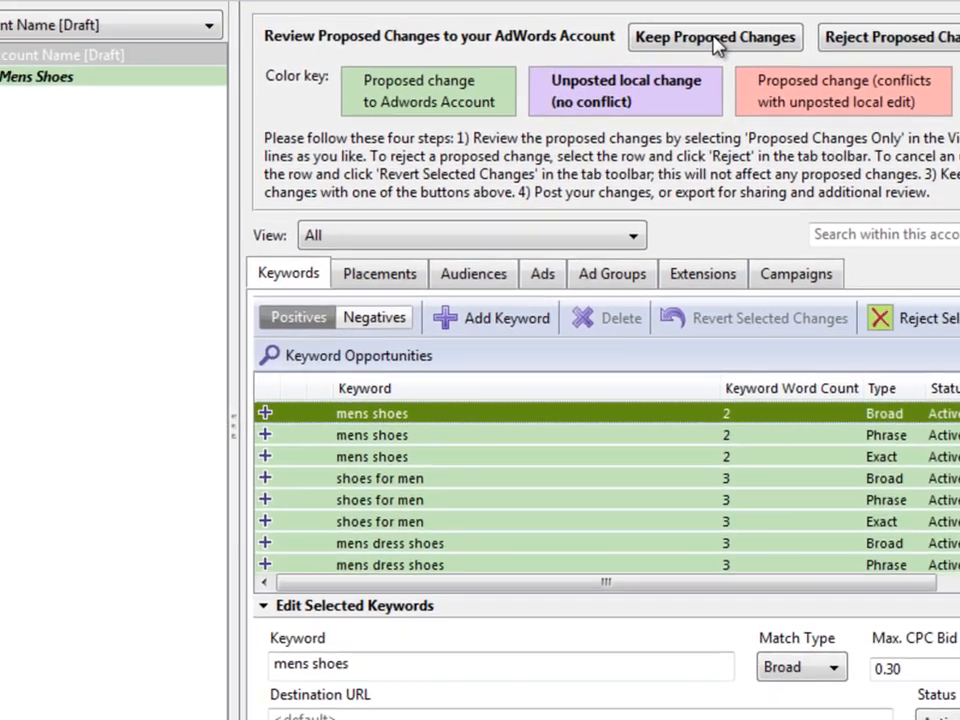
Keep the proposed changes and browse the Best Mens Dress Shoes and Born Mens Shoes keywords
click(714, 37)
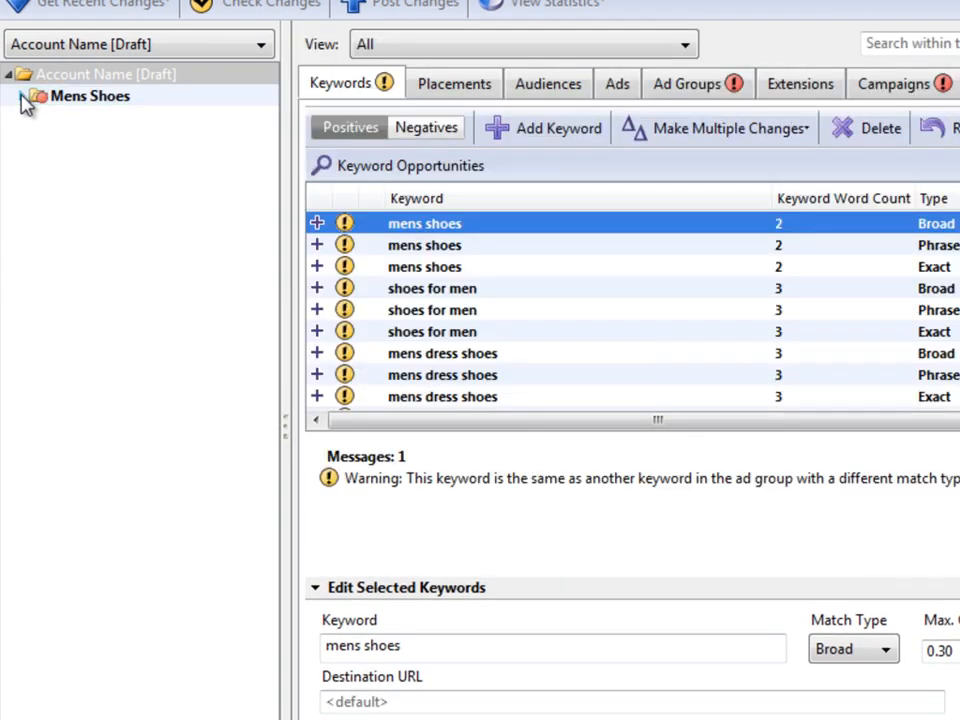
click(37, 96)
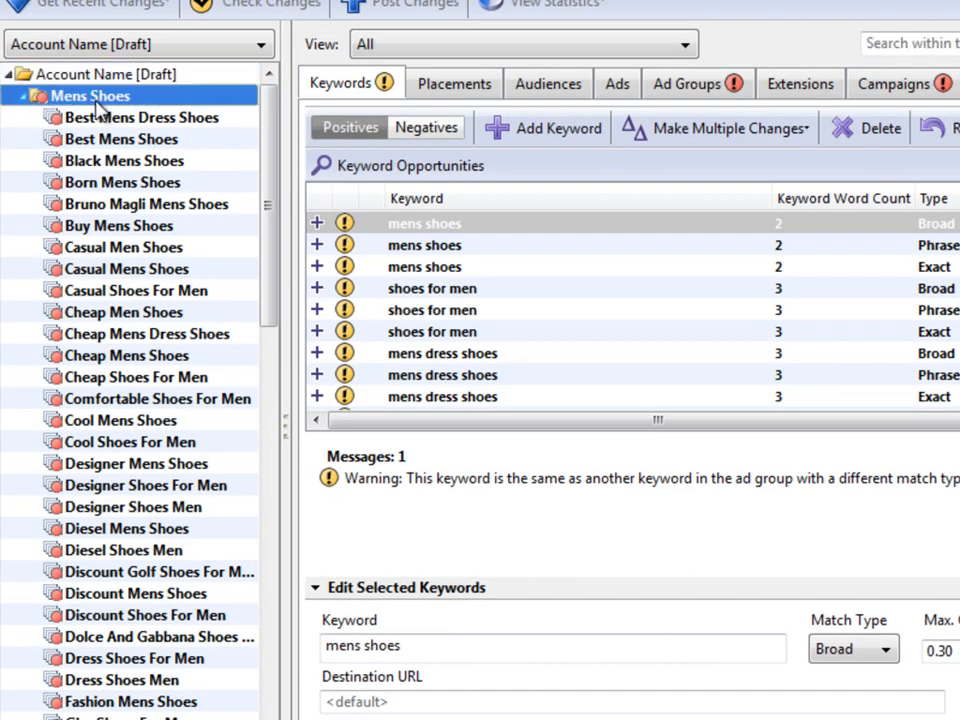
click(144, 117)
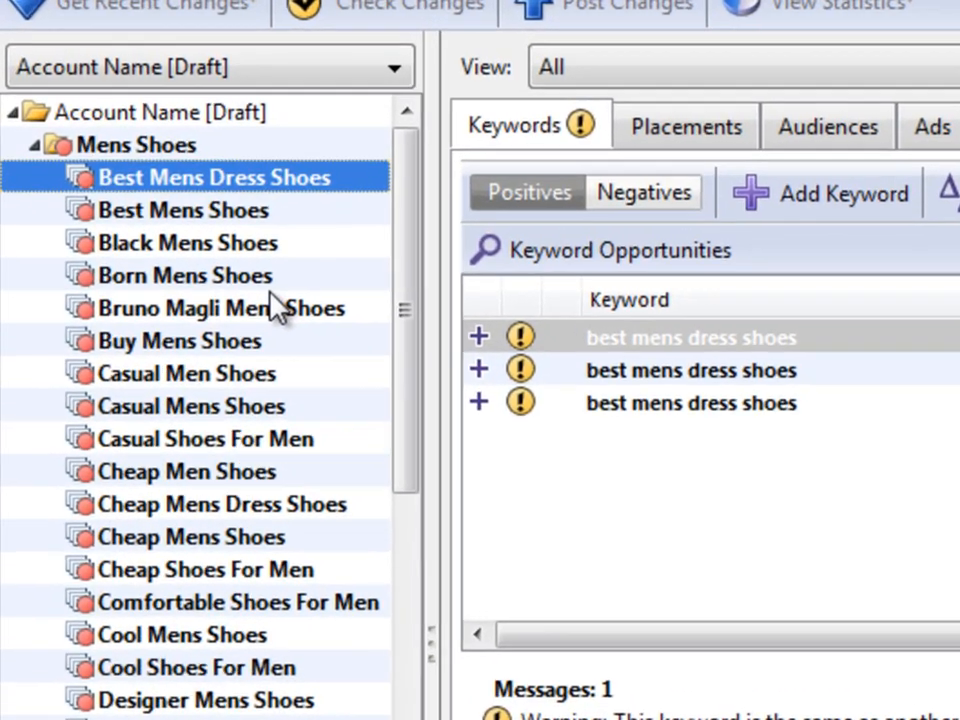
click(185, 275)
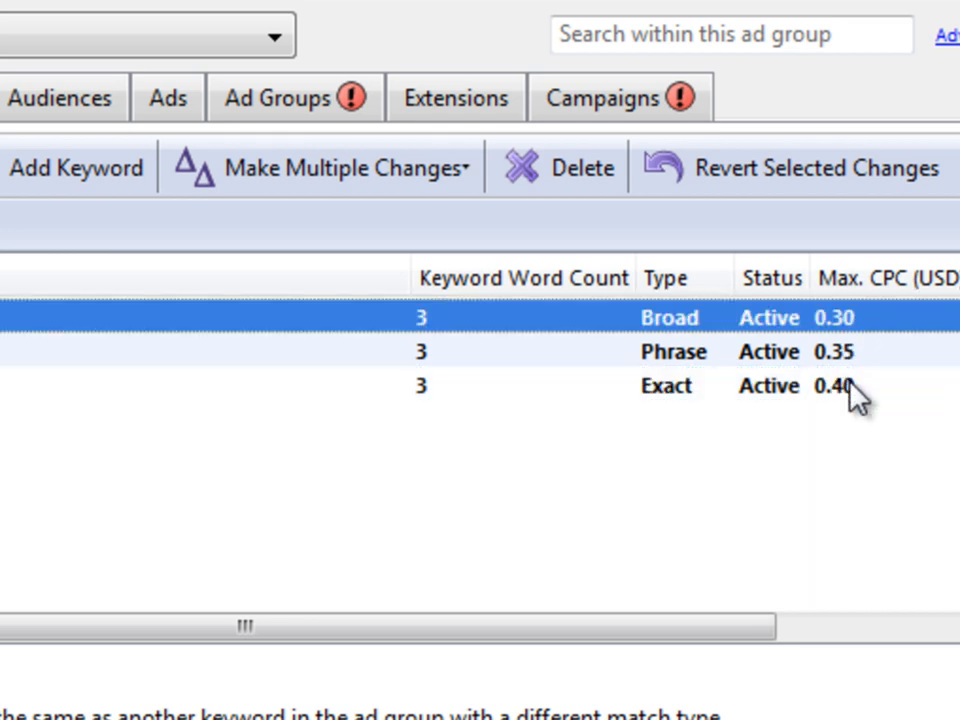
mouse_move(835, 386)
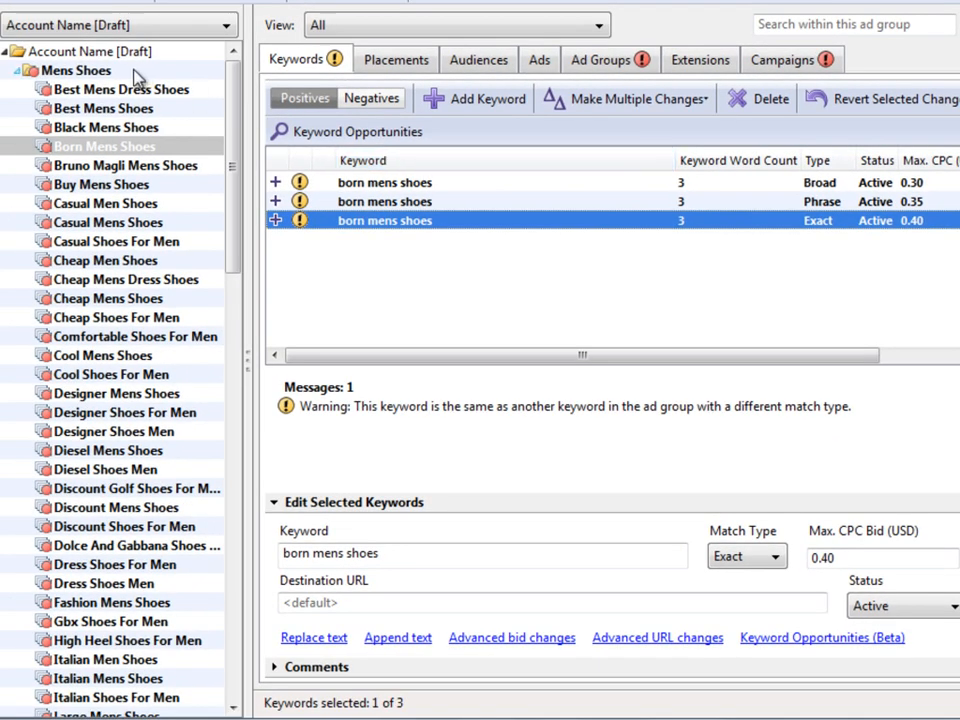
mouse_move(262, 92)
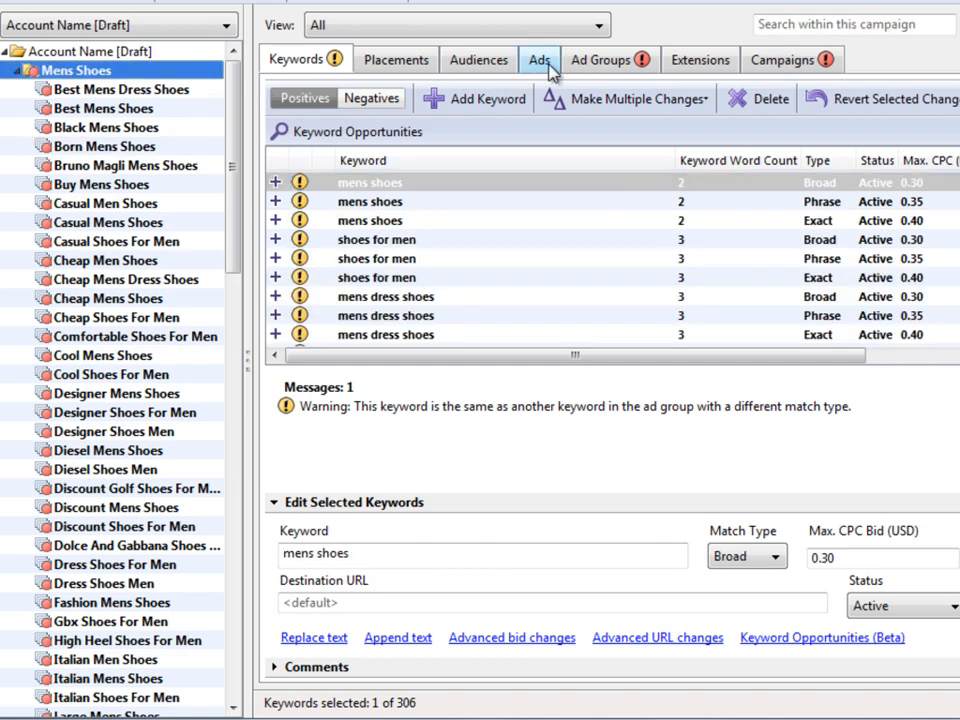
Add a text ad to Best Mens Dress Shoes with placeholder headline 'aaaaa'
click(539, 60)
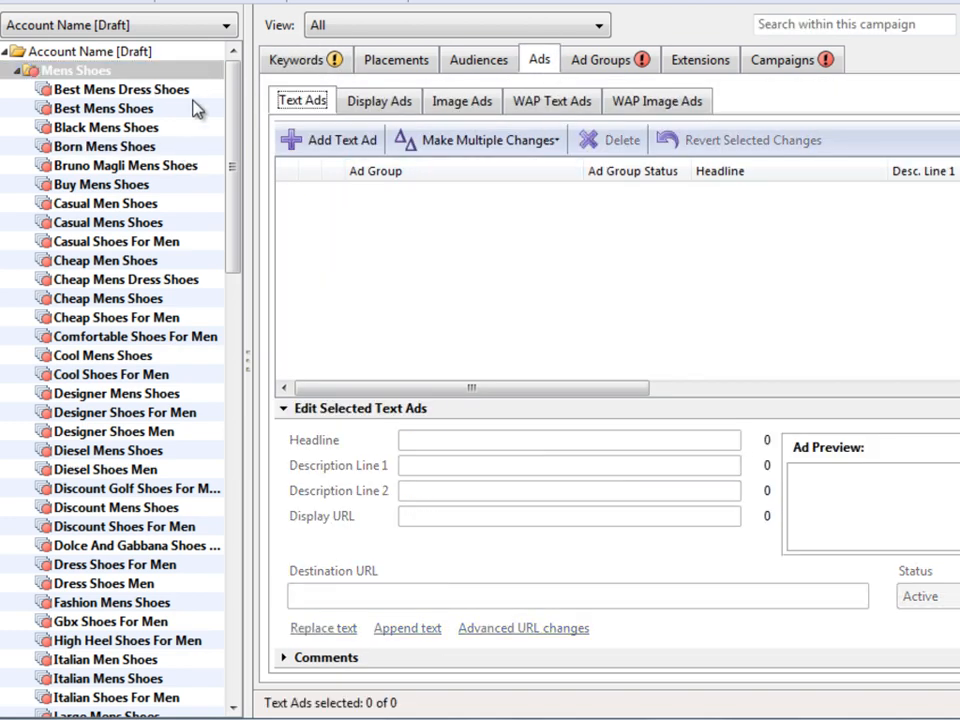
click(125, 89)
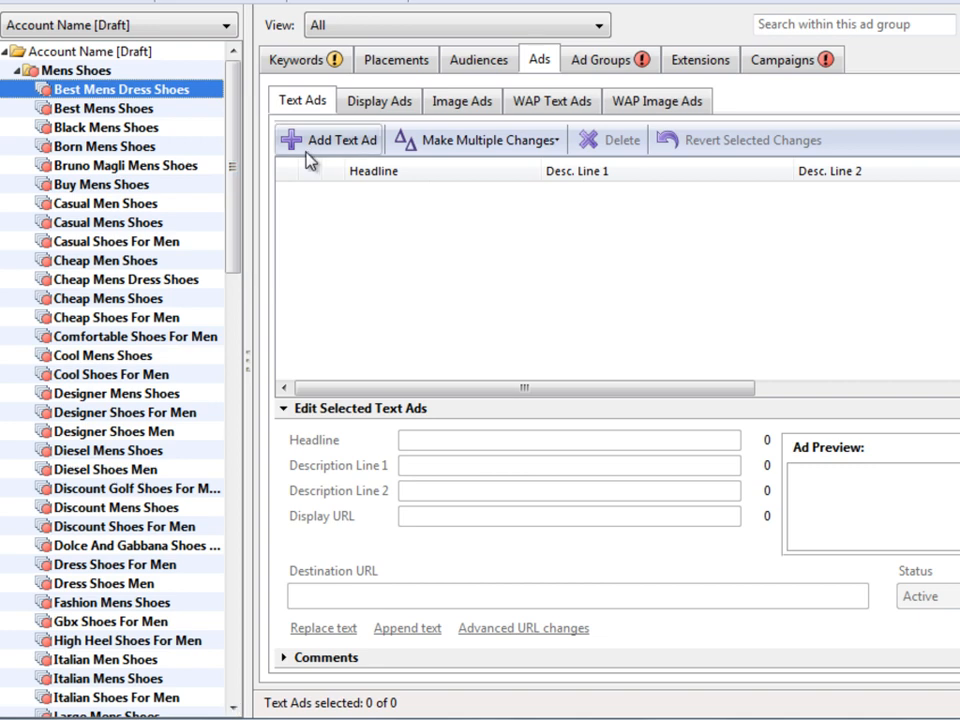
mouse_move(352, 148)
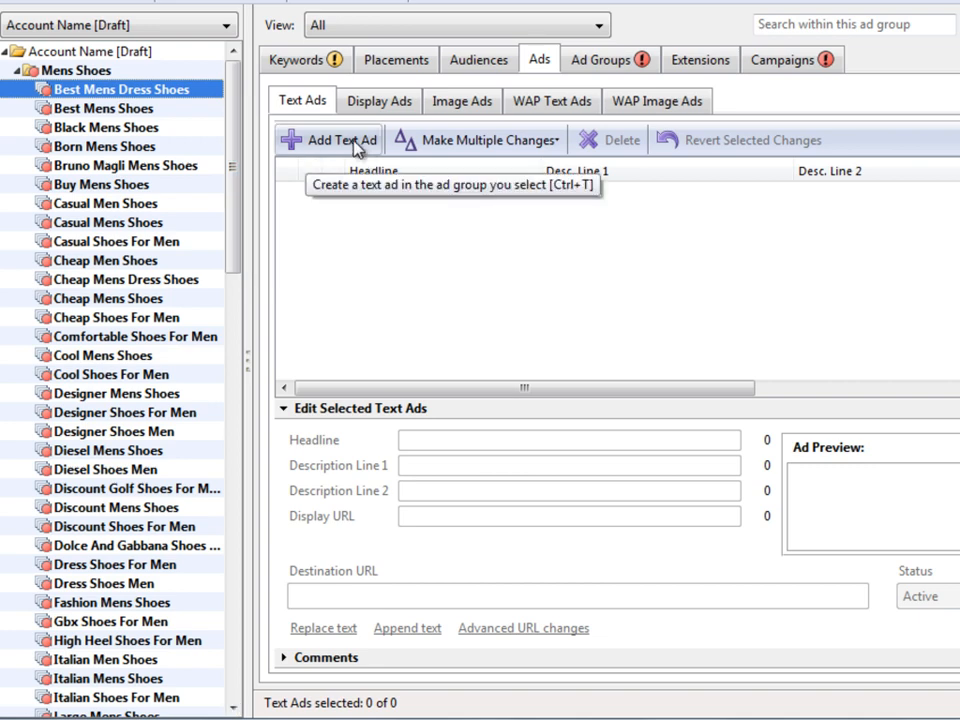
click(329, 140)
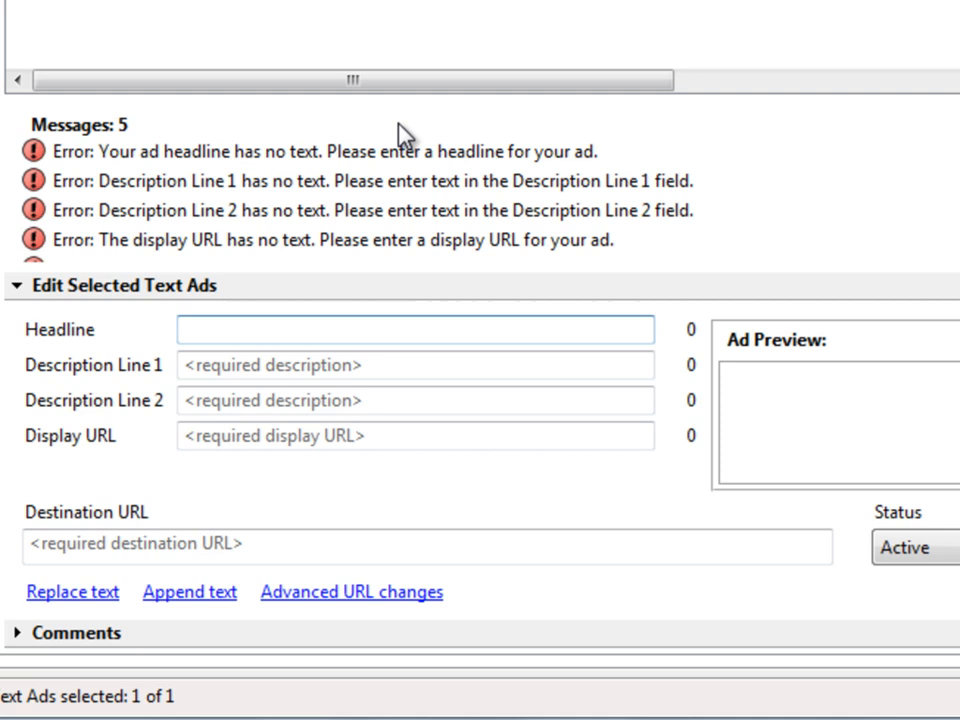
text(aaaaa)
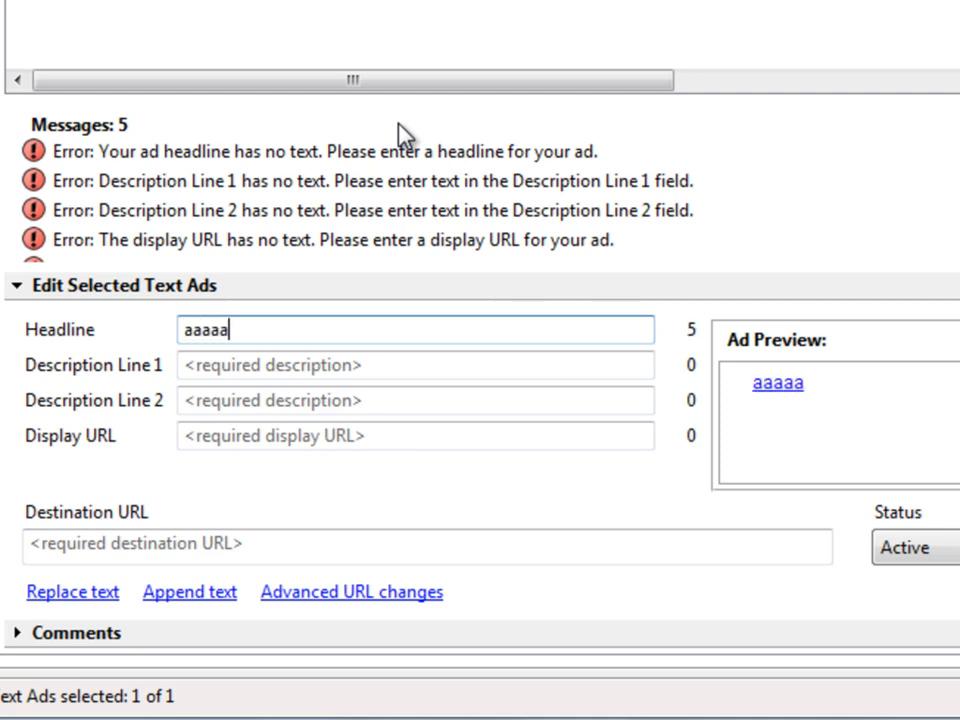
click(414, 364)
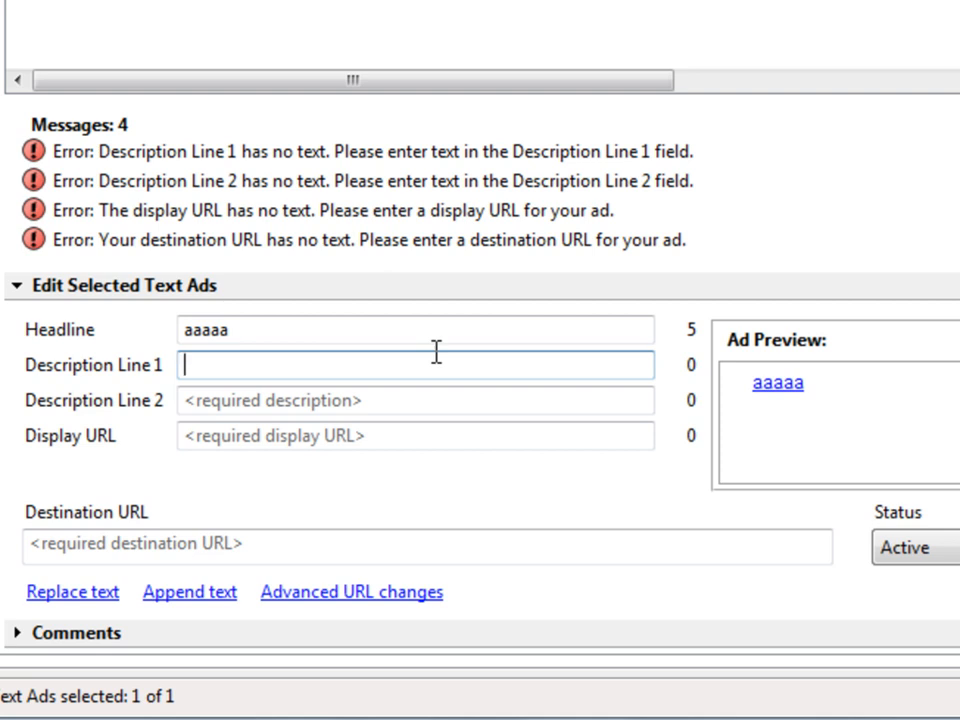
text(Shop Mens)
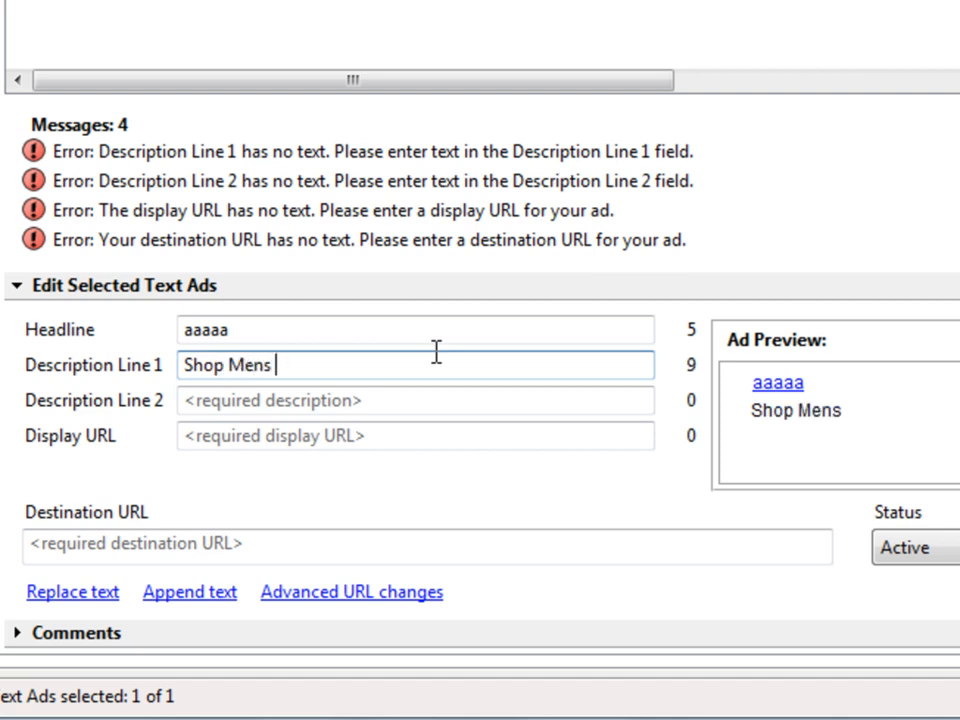
text(Shoes up)
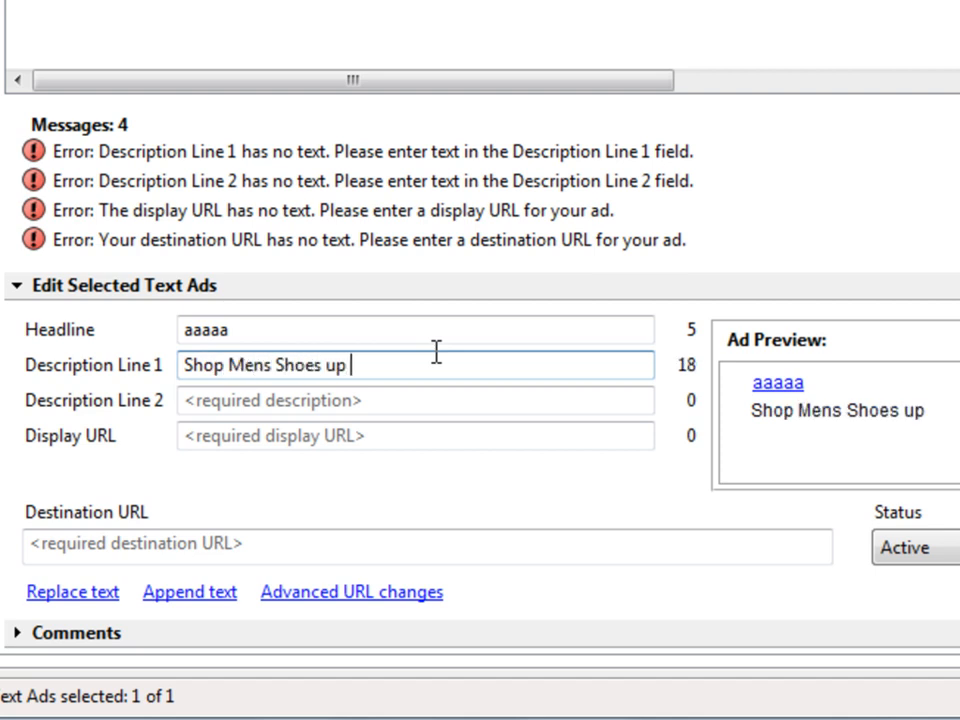
text(to 50% Off.)
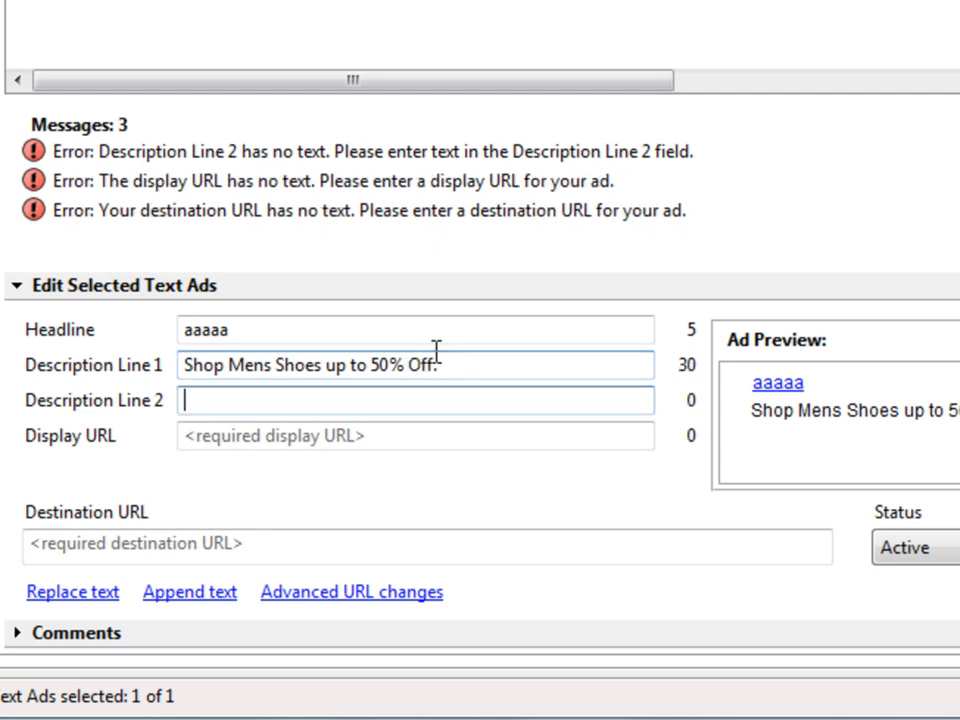
text(Visit Now for M)
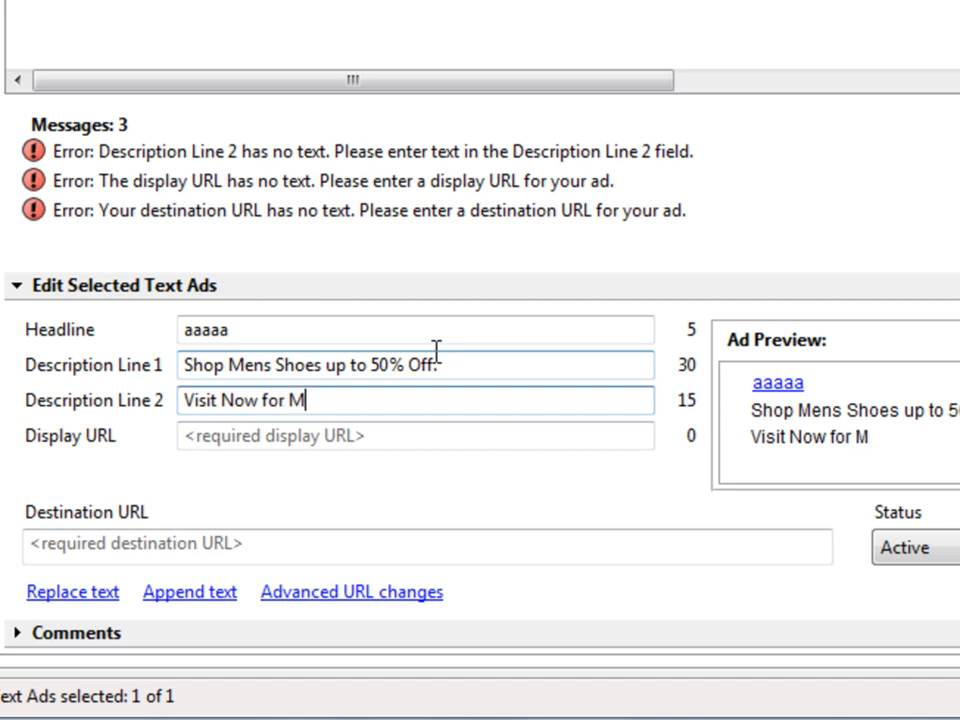
text(ens Shoes To)
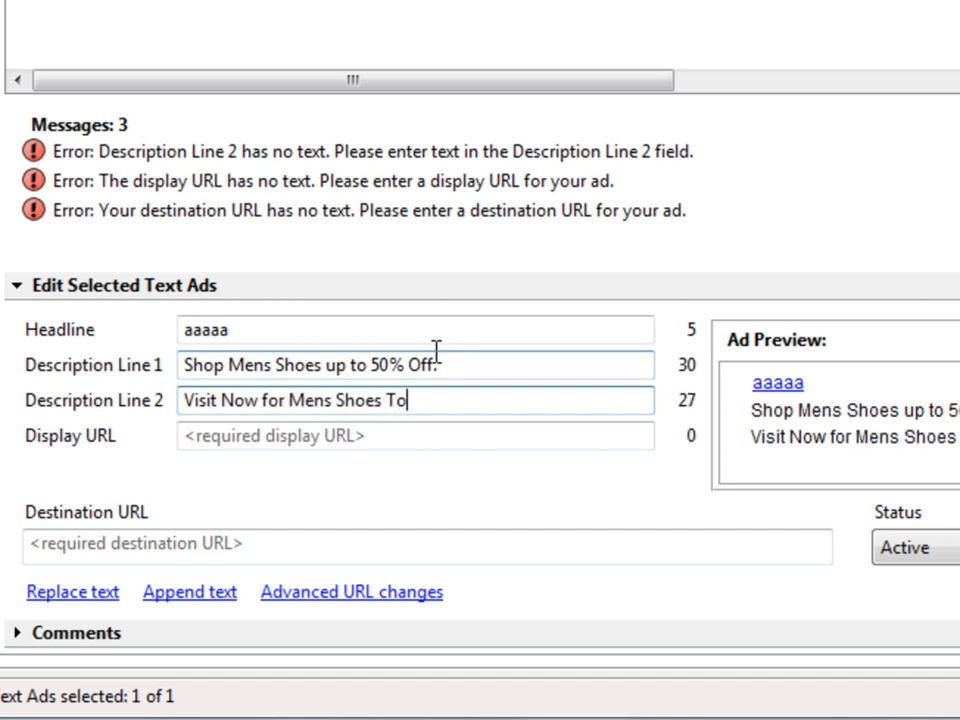
text(day!)
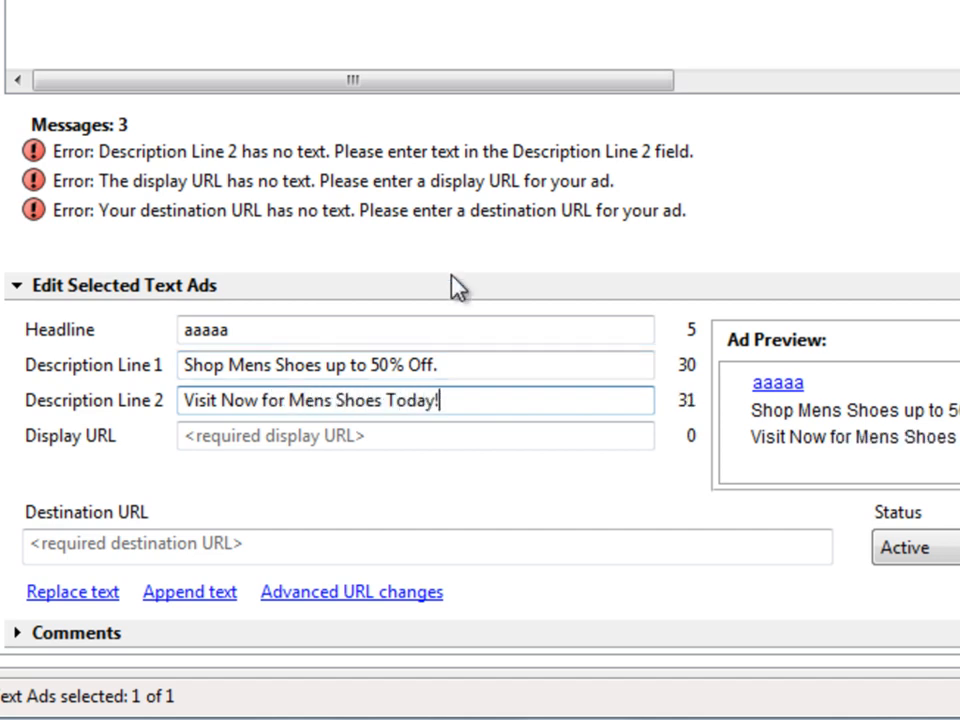
click(415, 435)
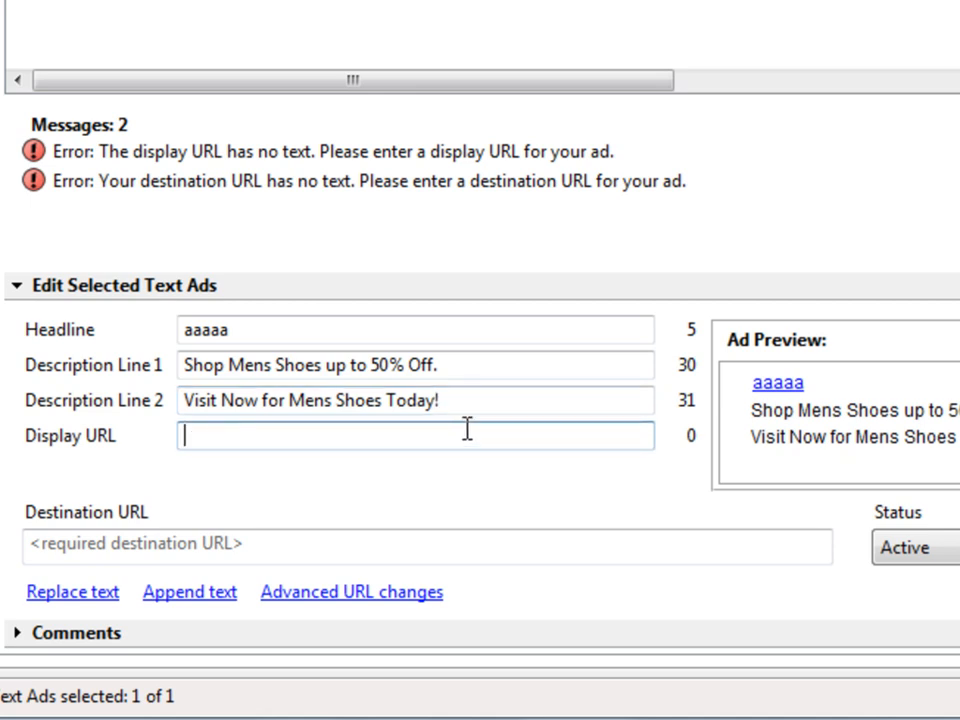
text(www.website.com)
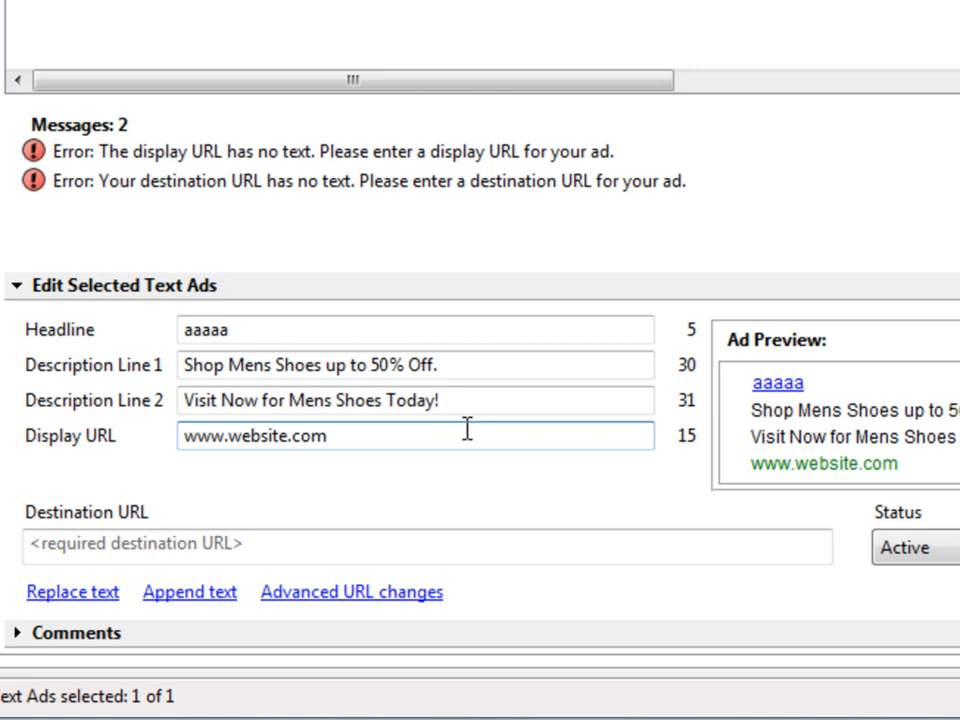
text(http://www.website.com)
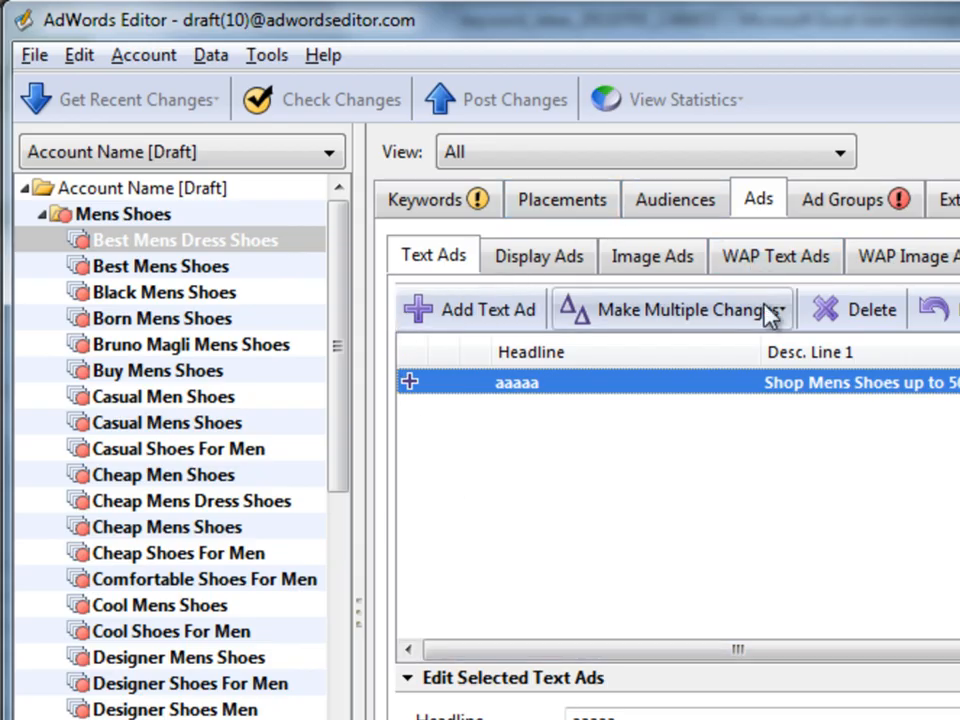
Bulk-add the aaaaa ad to all Mens Shoes ad groups, process it, and open the review
click(670, 309)
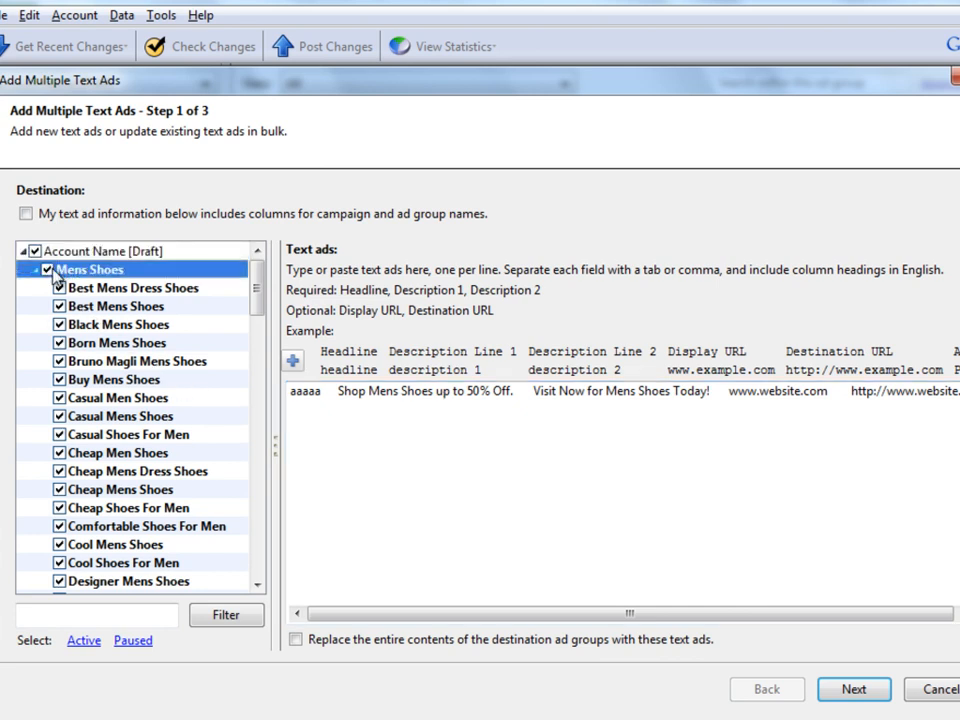
click(68, 288)
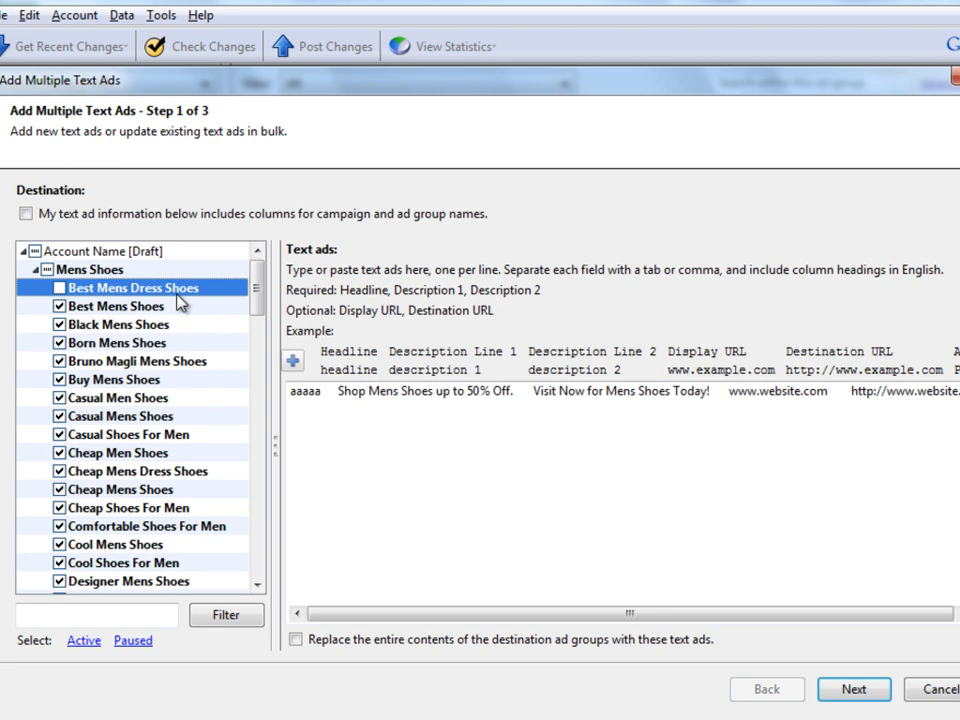
mouse_move(754, 689)
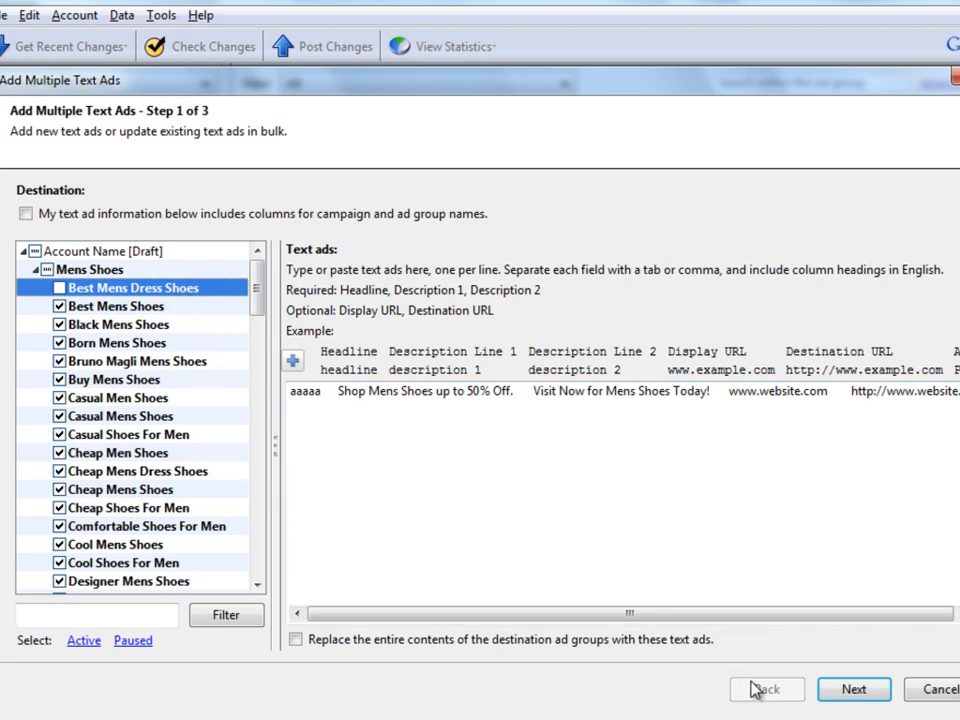
click(853, 689)
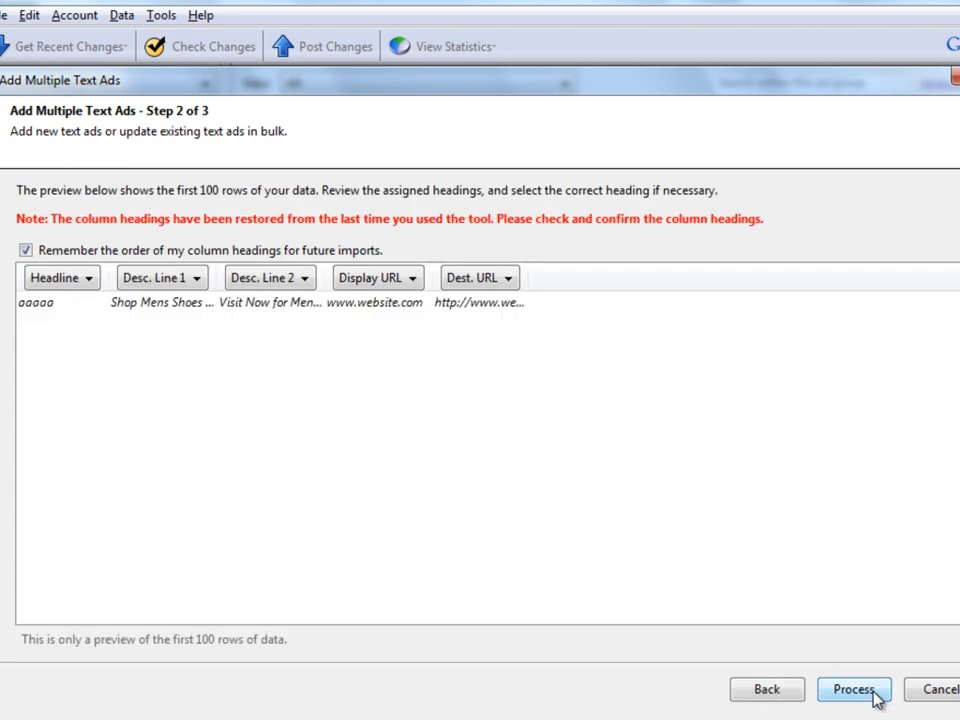
click(852, 689)
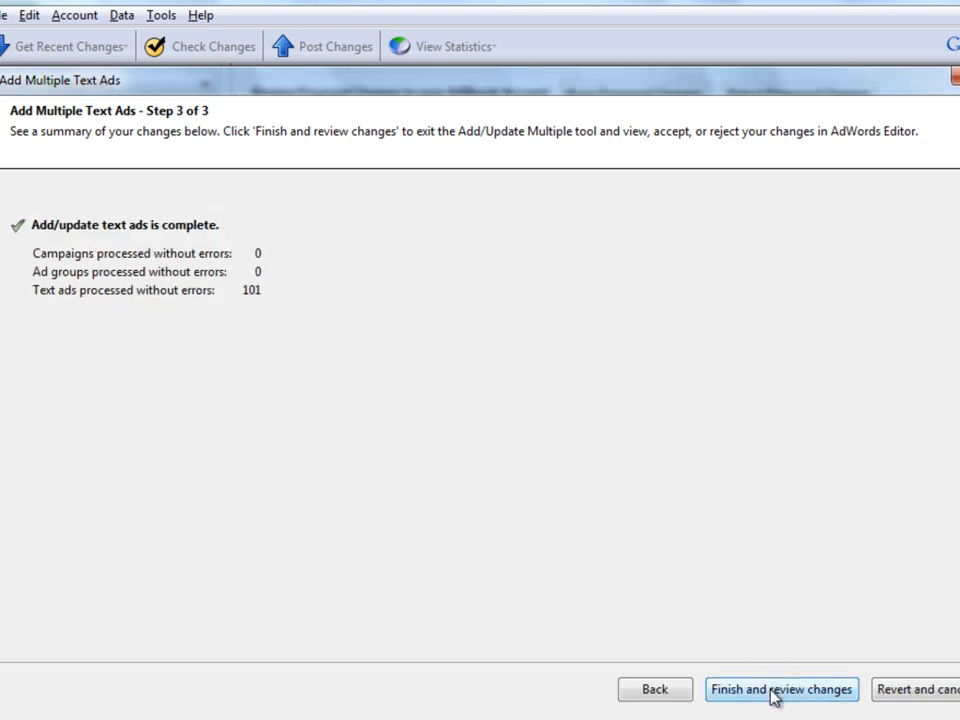
click(781, 689)
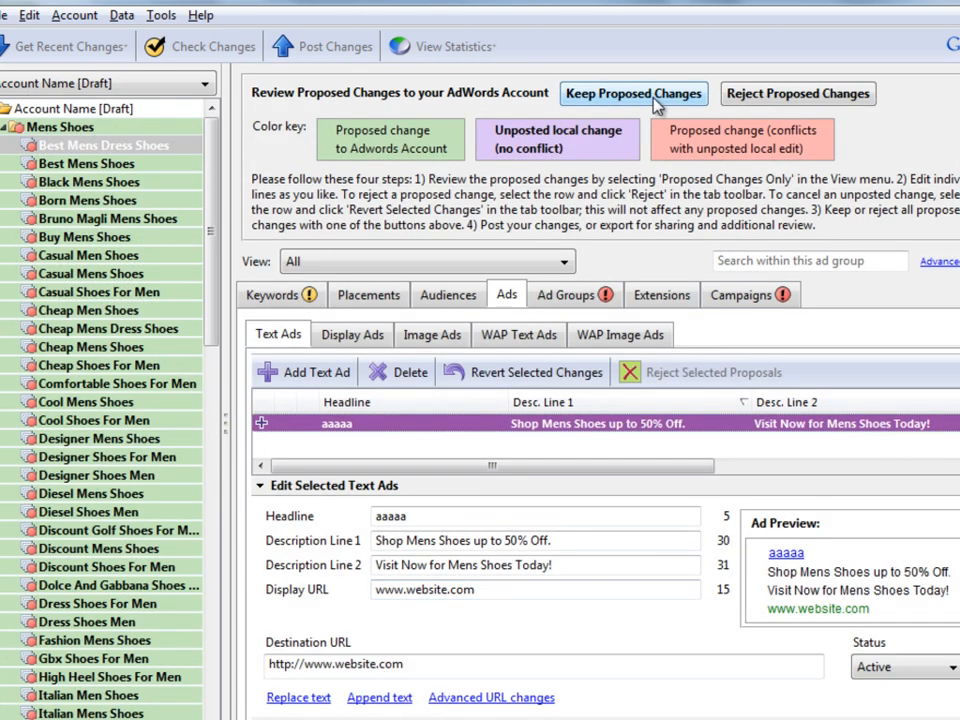
Keep the proposed text ads, spot-check two ad groups, and select all Mens Shoes ads
click(633, 93)
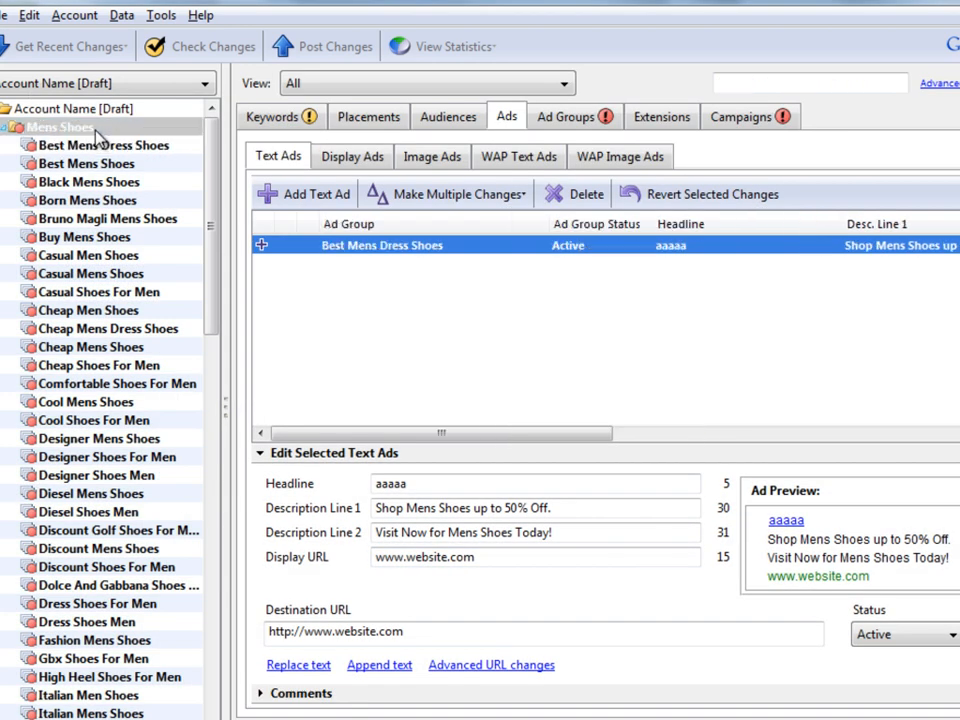
click(89, 181)
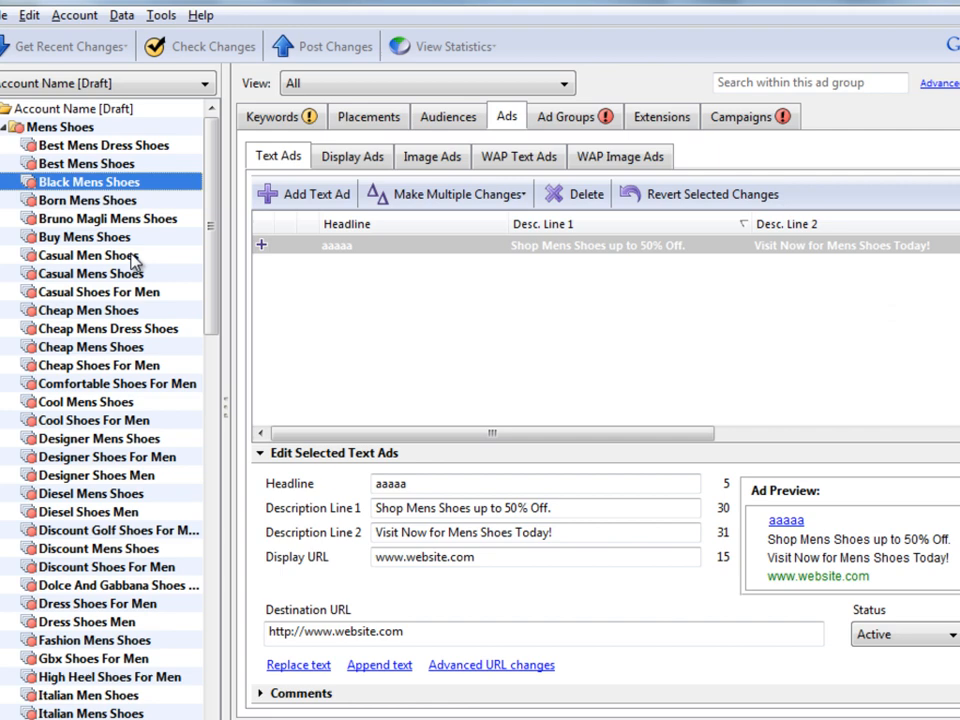
click(92, 419)
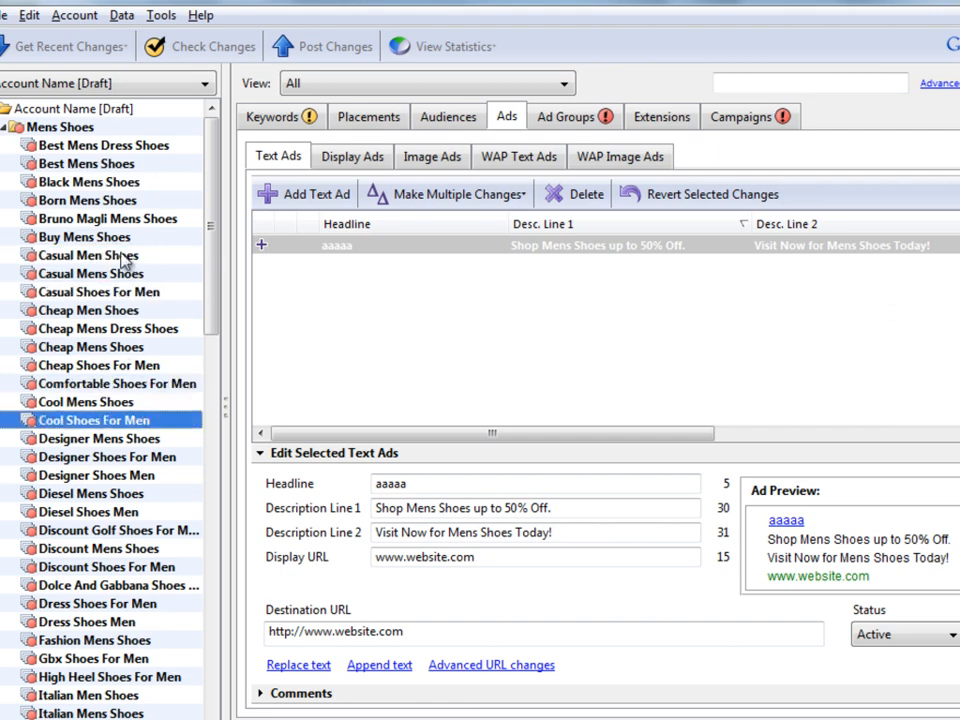
click(65, 126)
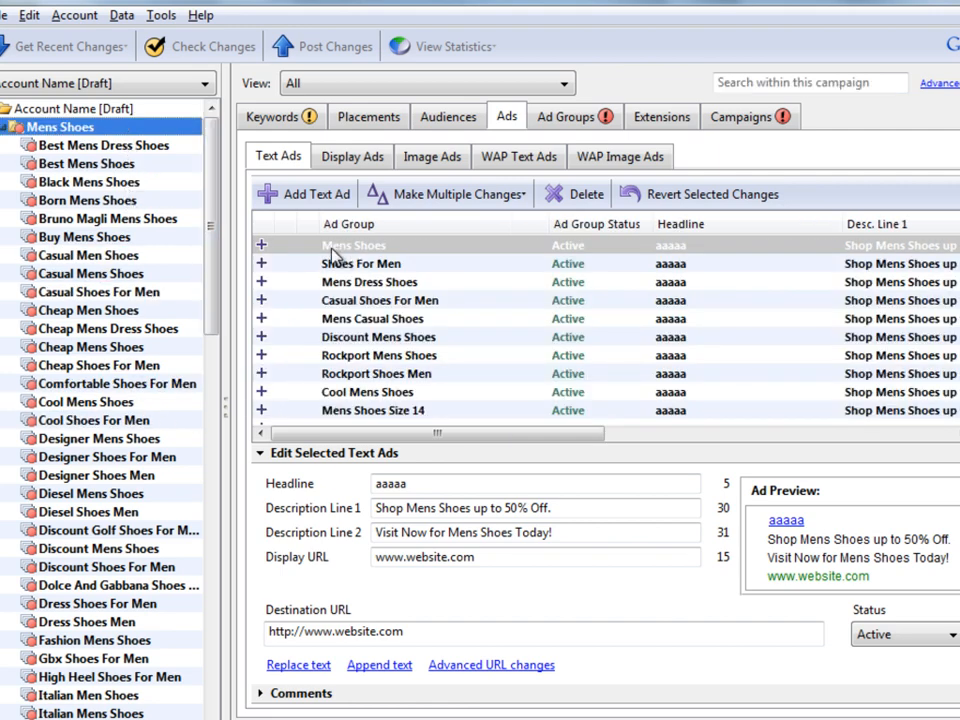
click(380, 300)
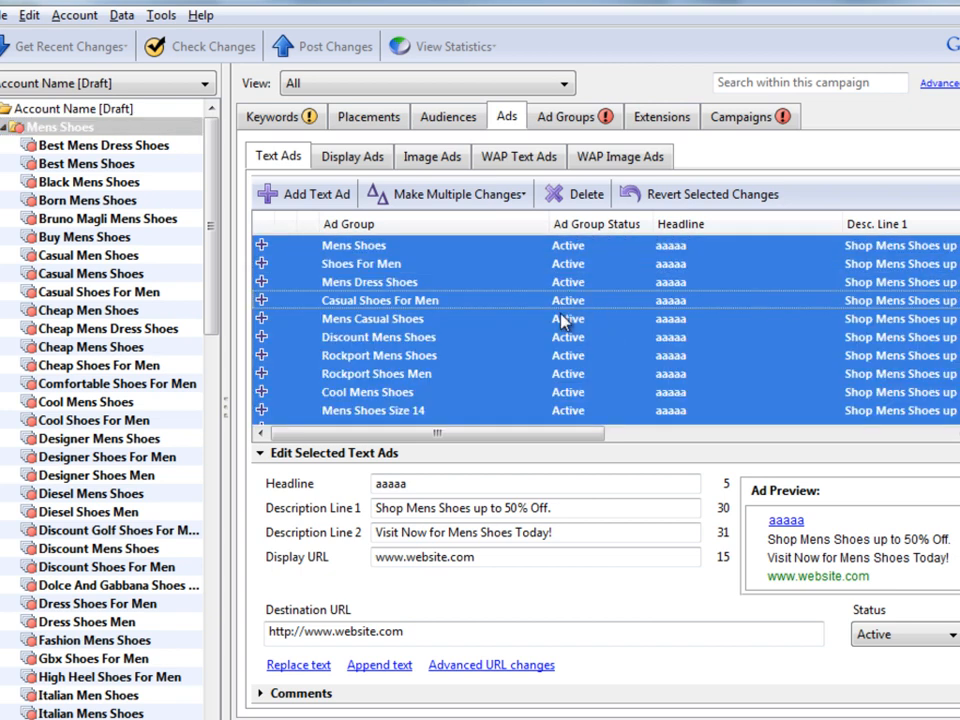
mouse_move(548, 268)
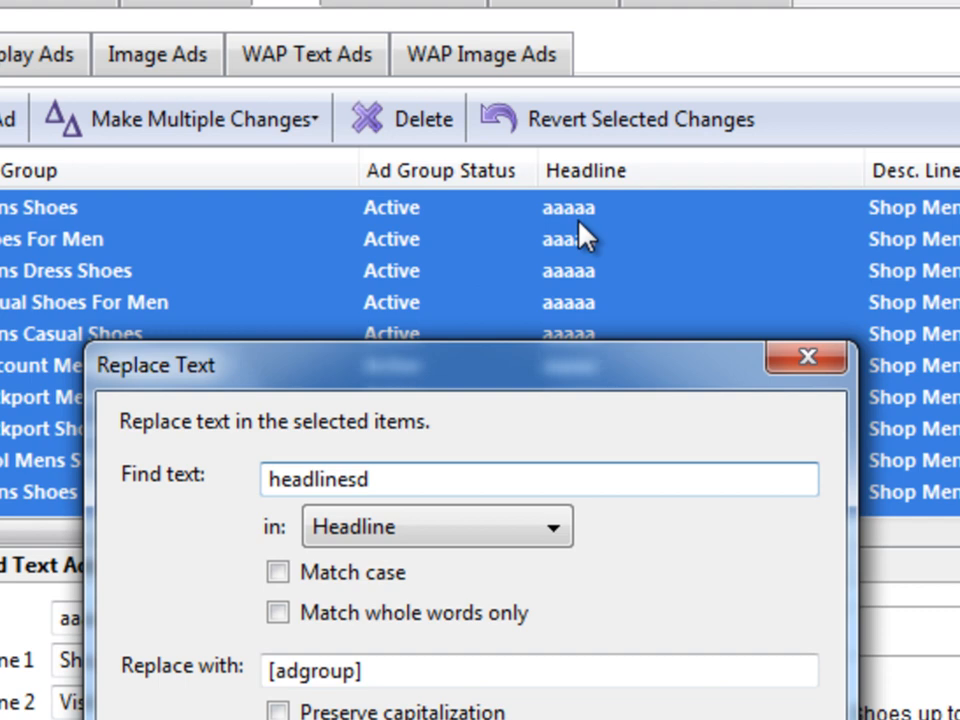
Find 'aaaaa' in Headline and replace it with [adgroup] across all 102 ads
text(a)
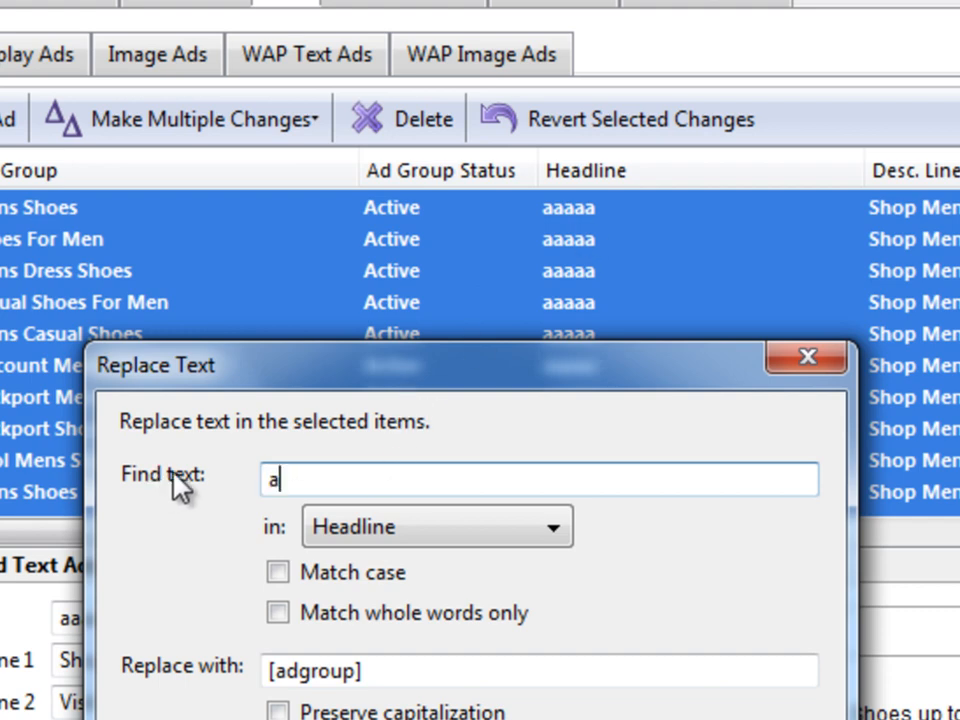
text(aaaa)
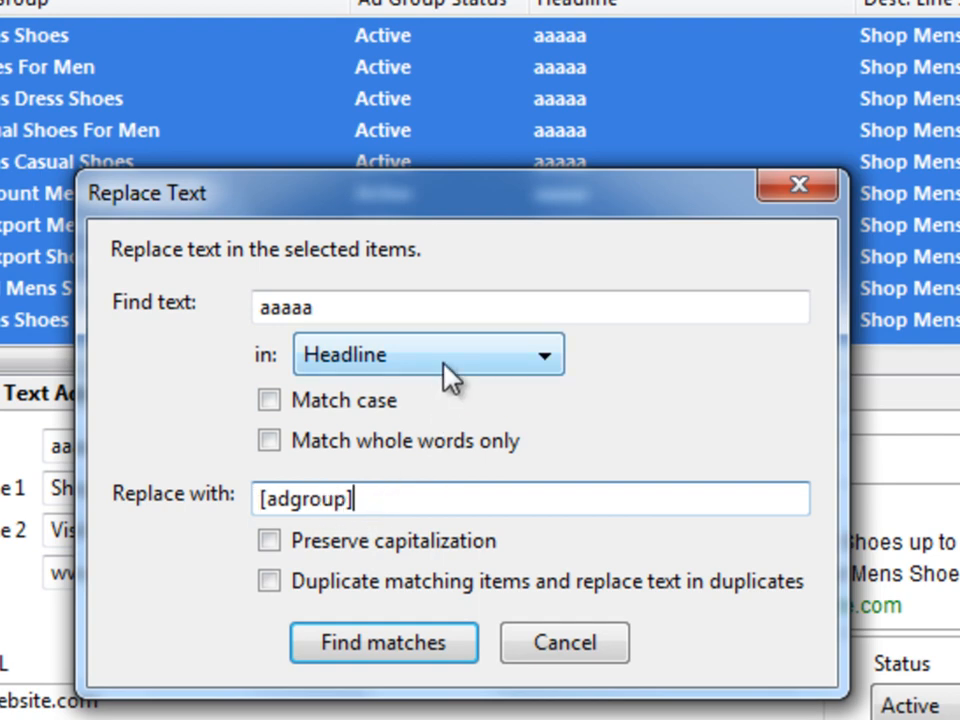
click(384, 642)
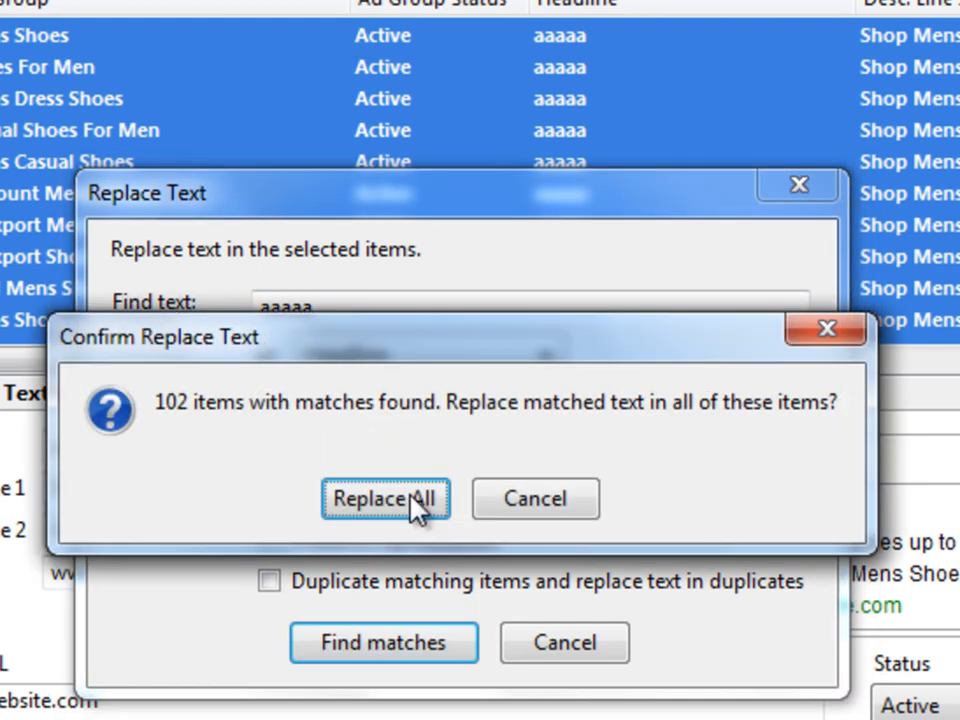
click(385, 498)
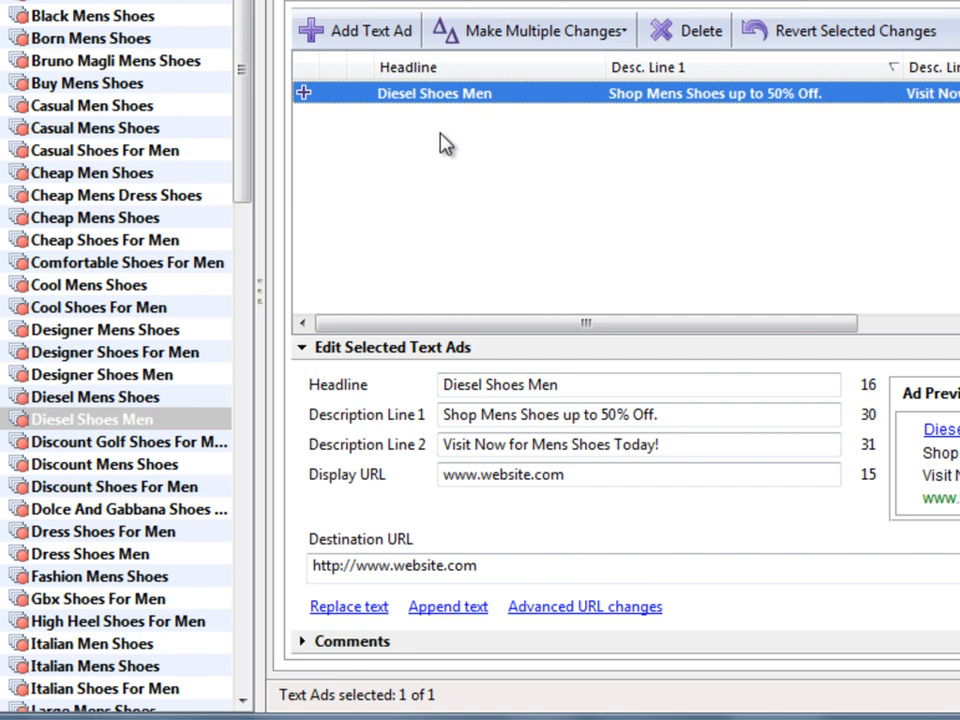
Inspect the Diesel Shoes Men, Dolce And Gabbana and Discount Shoes For Men ads' headlines
scroll(down, 3)
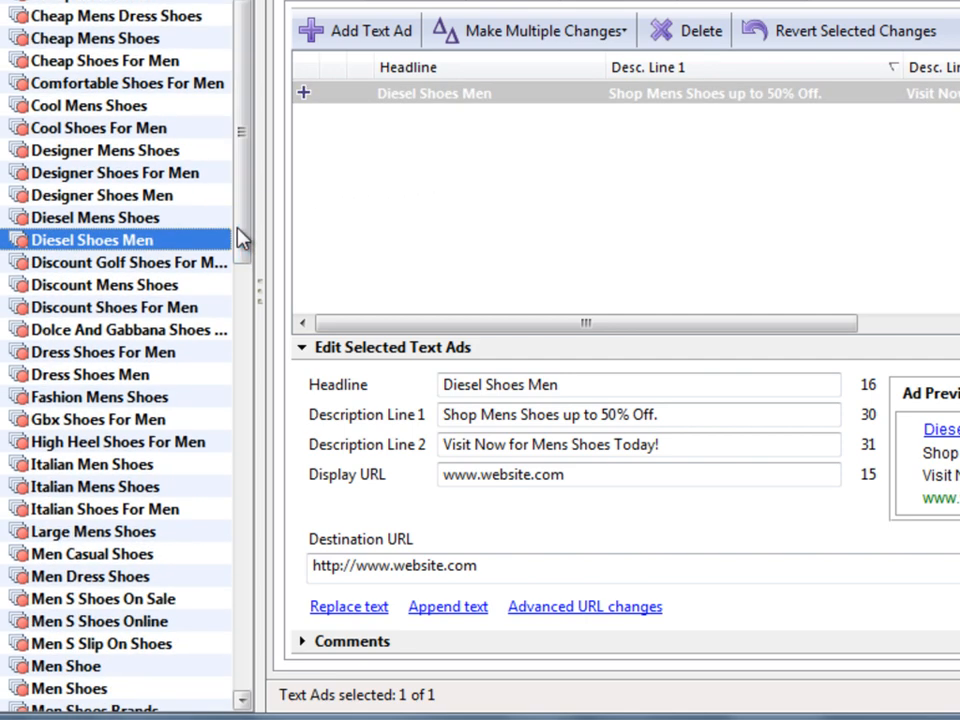
click(434, 93)
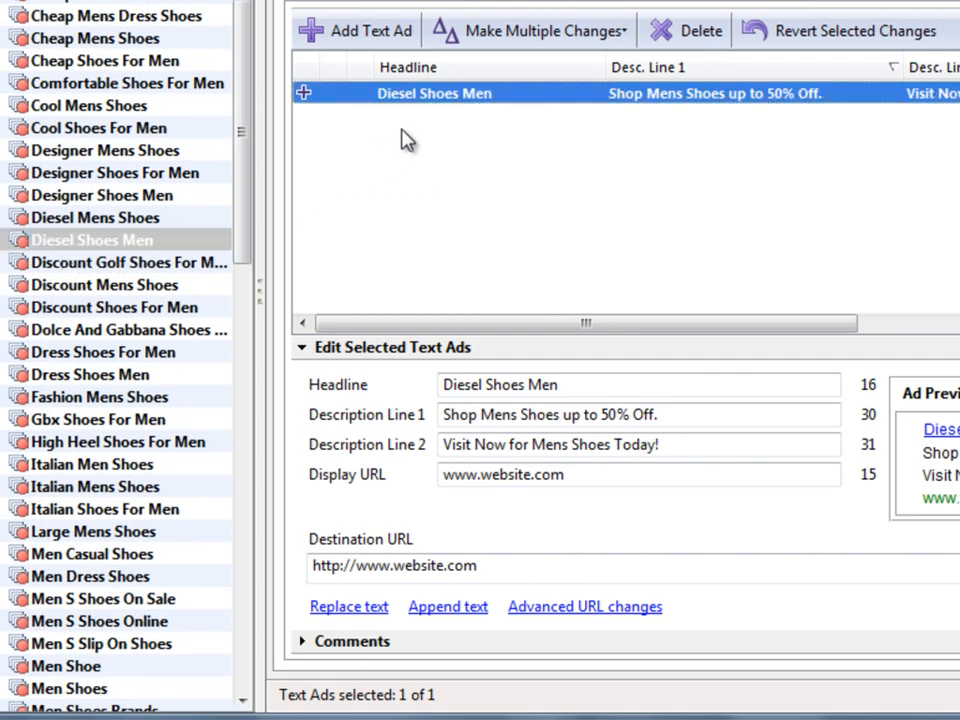
mouse_move(417, 148)
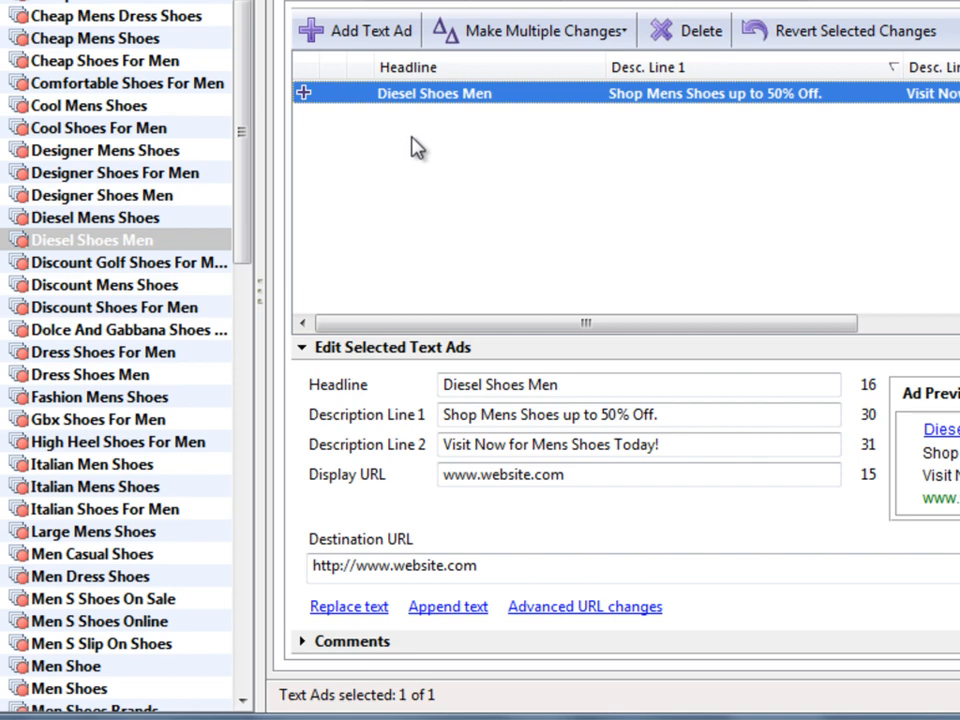
click(128, 329)
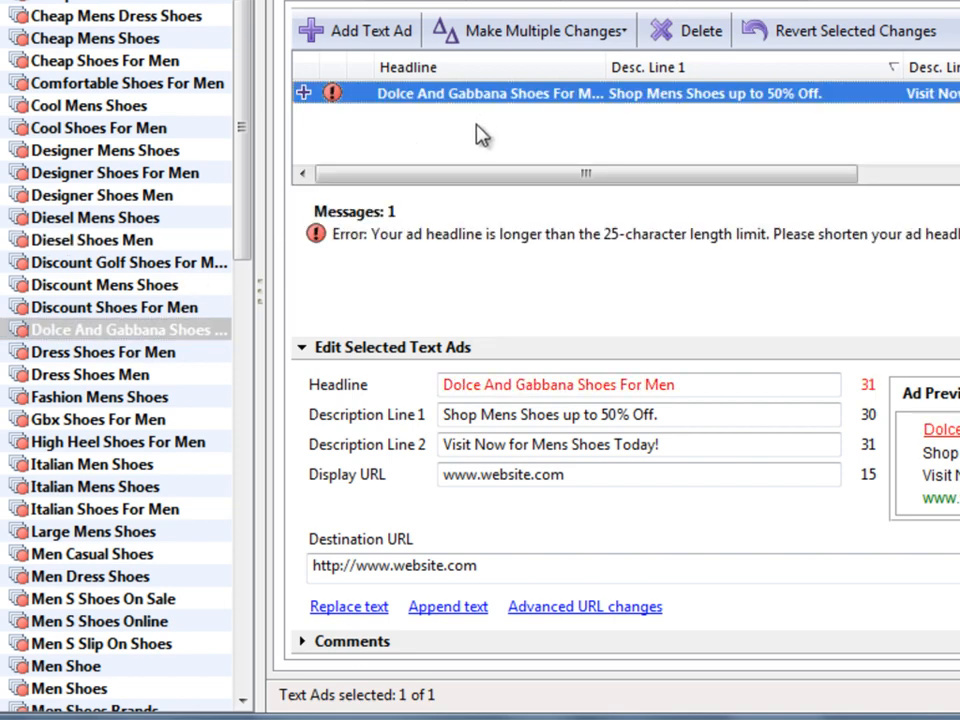
click(113, 307)
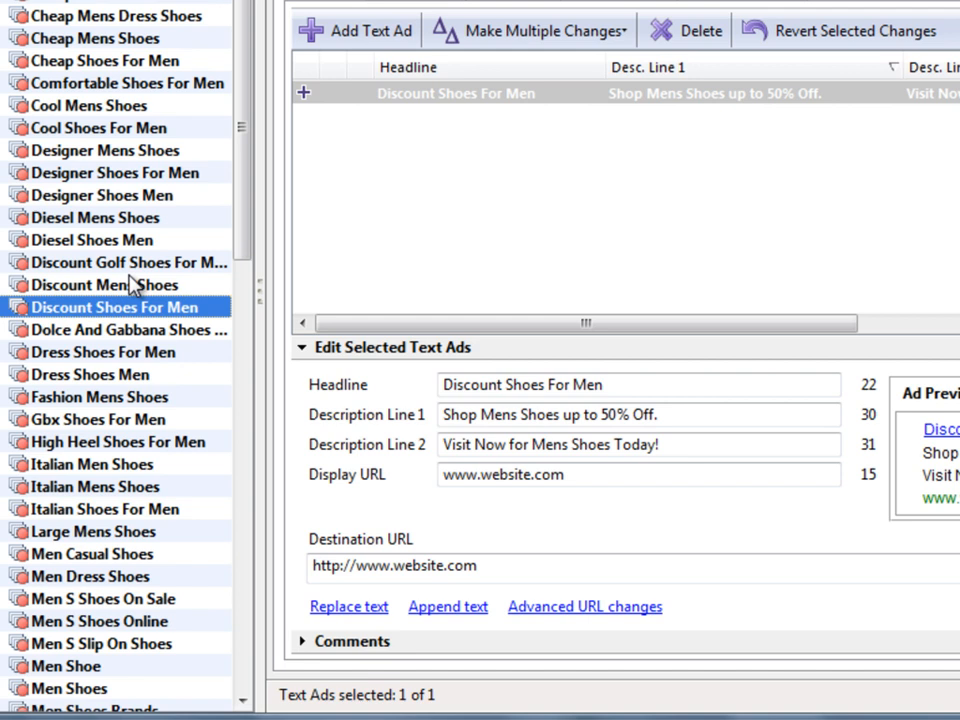
click(456, 93)
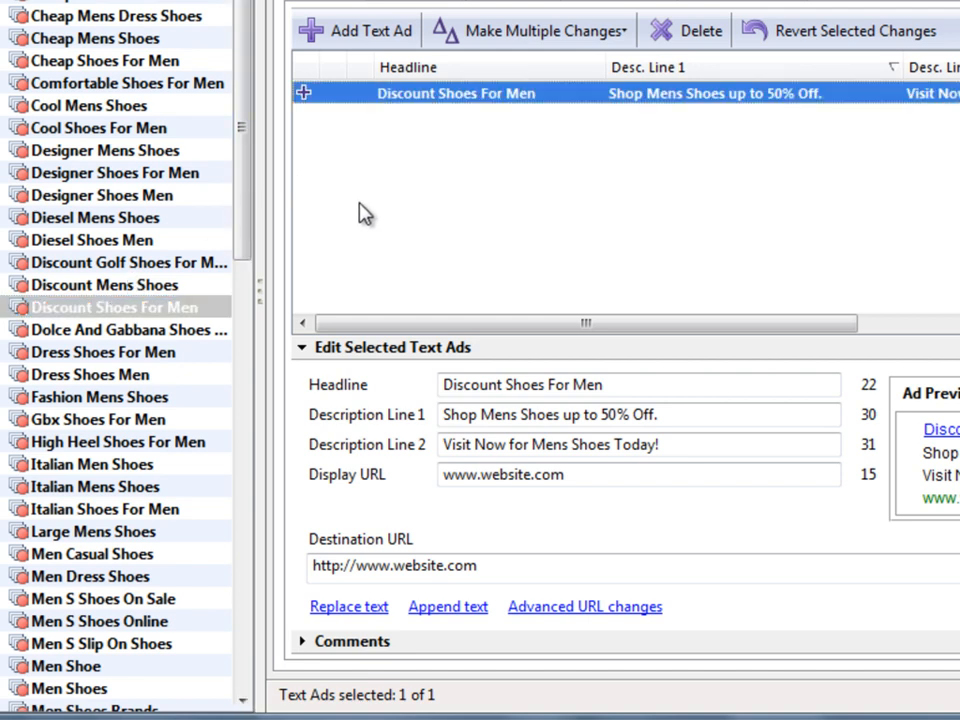
mouse_move(440, 166)
text({KeyWord:)
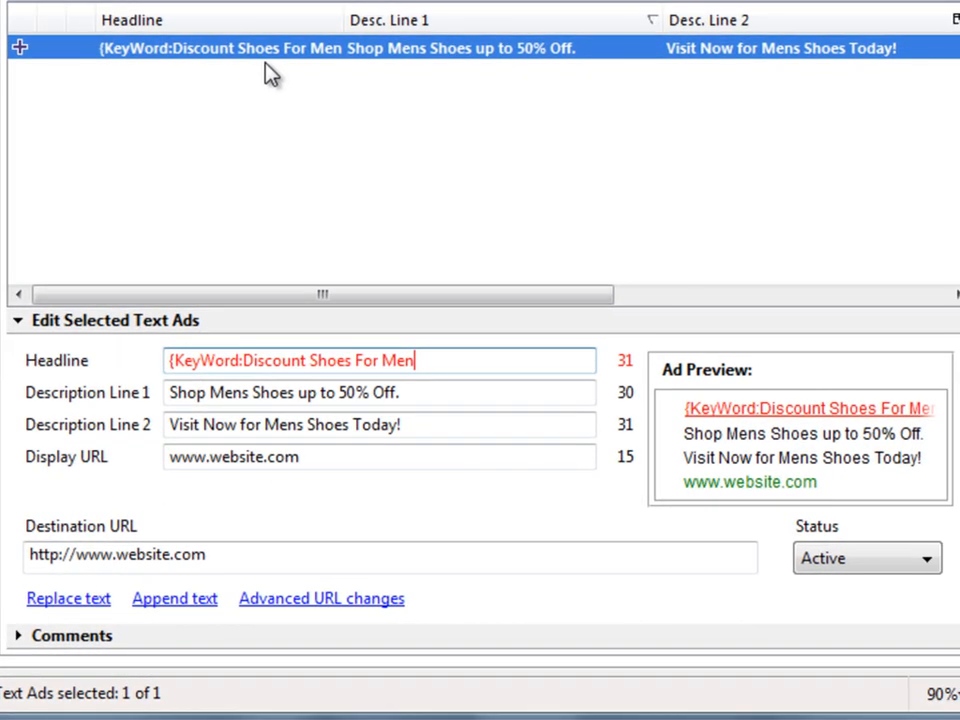
text(})
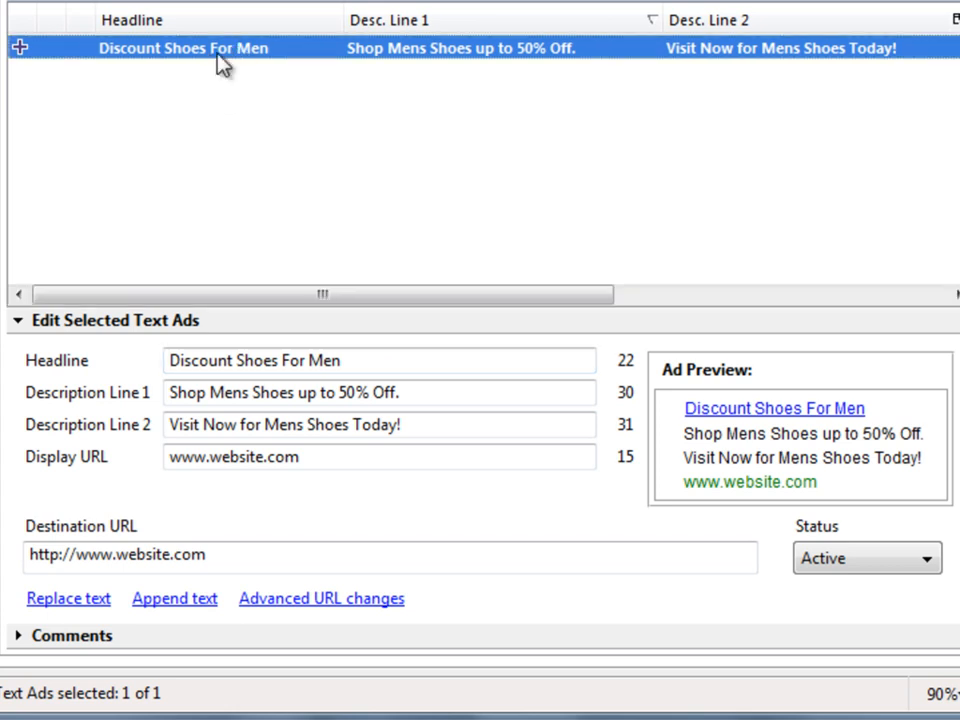
mouse_move(267, 90)
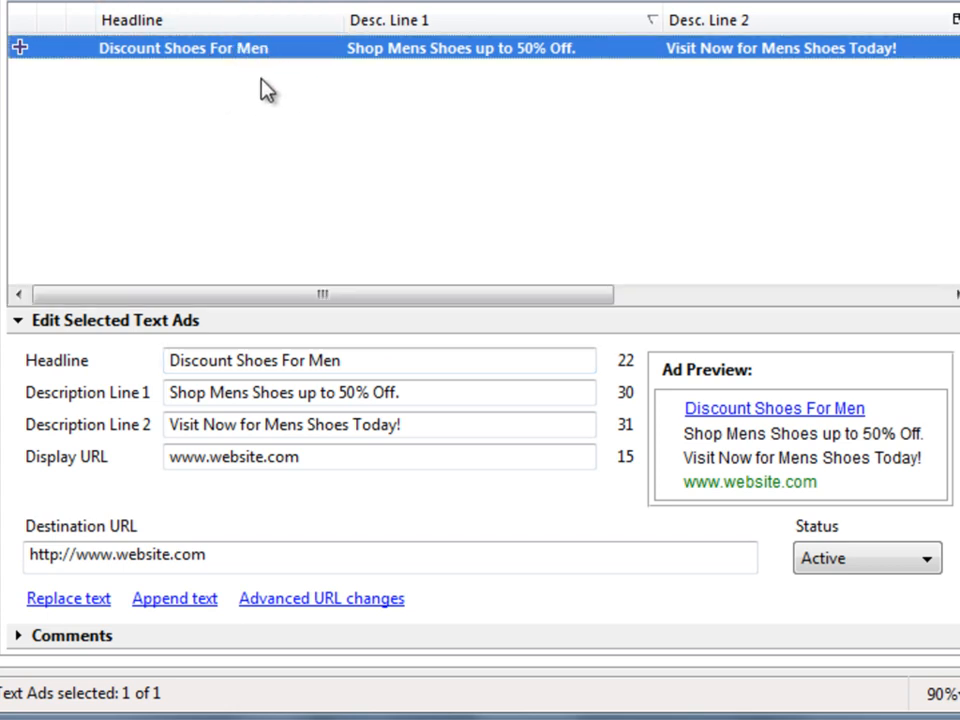
mouse_move(360, 205)
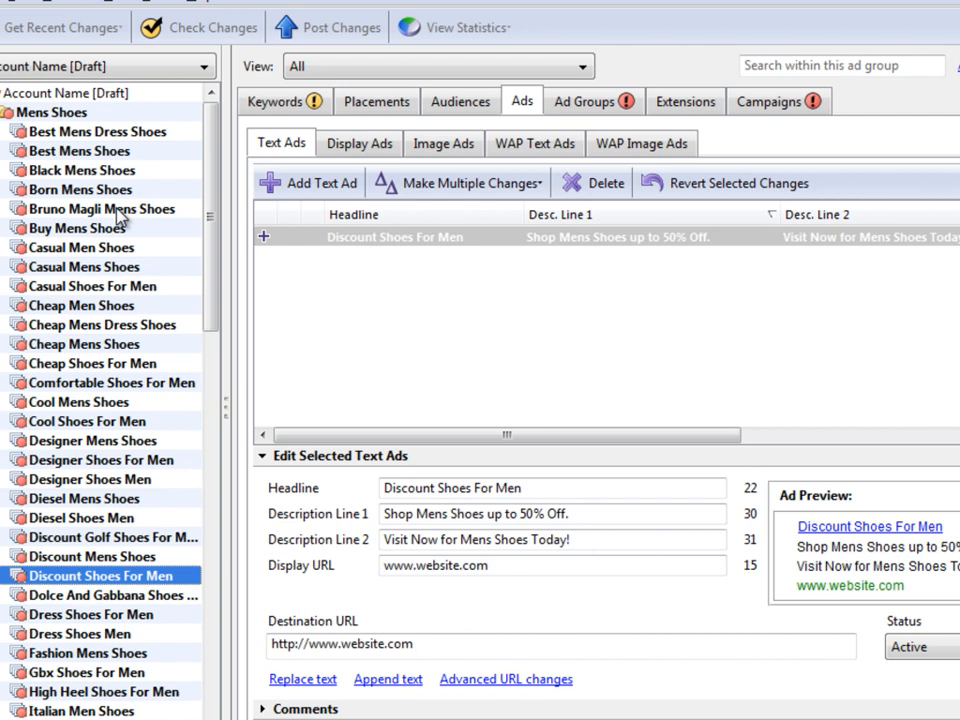
mouse_move(147, 253)
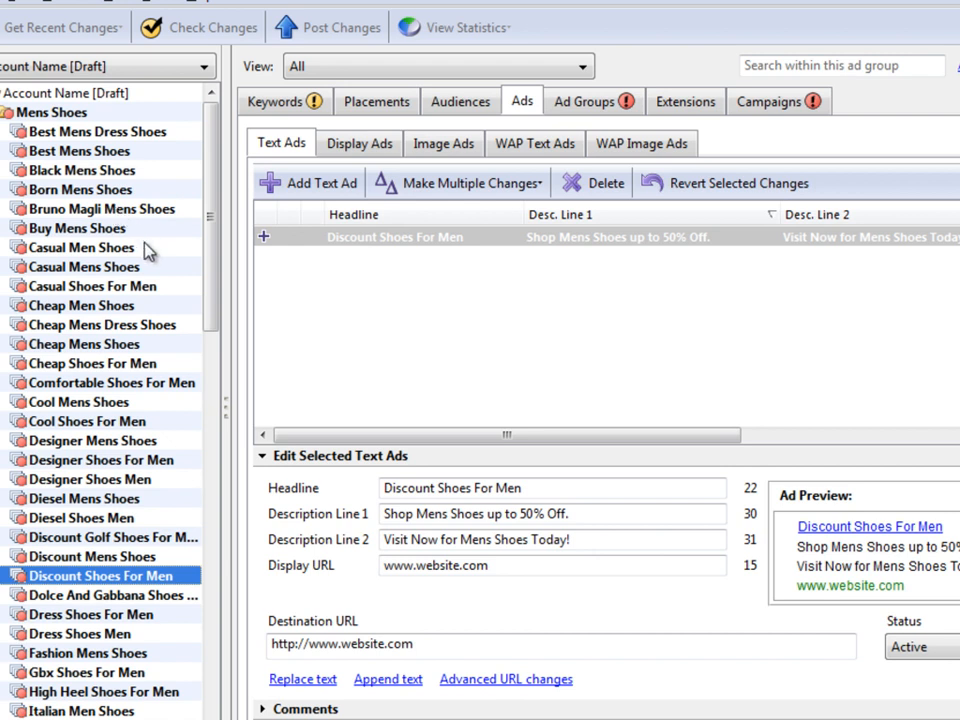
mouse_move(148, 252)
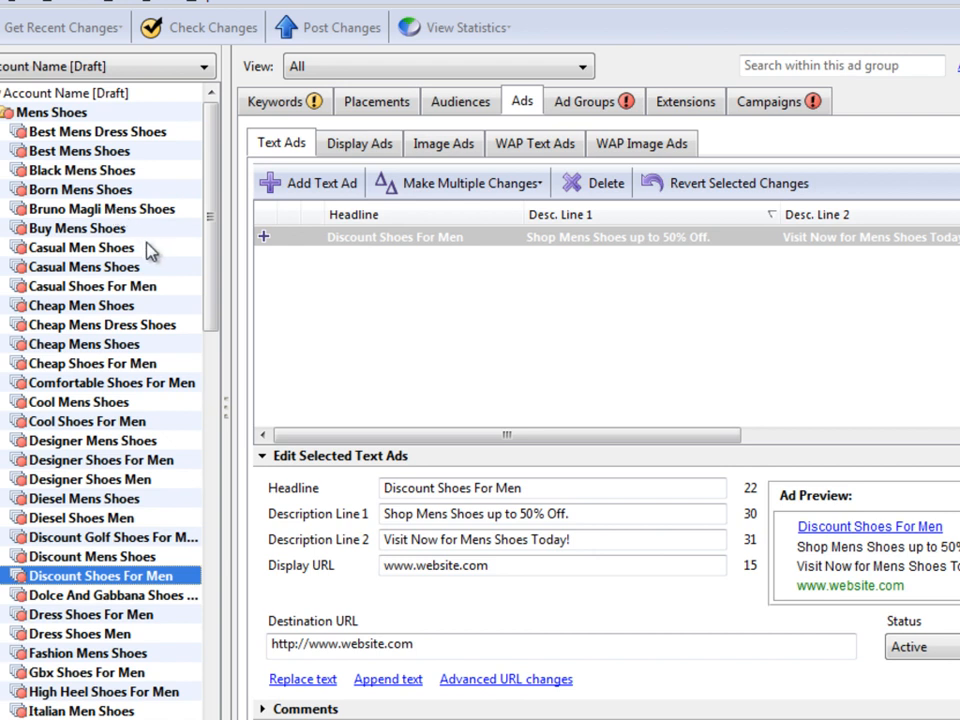